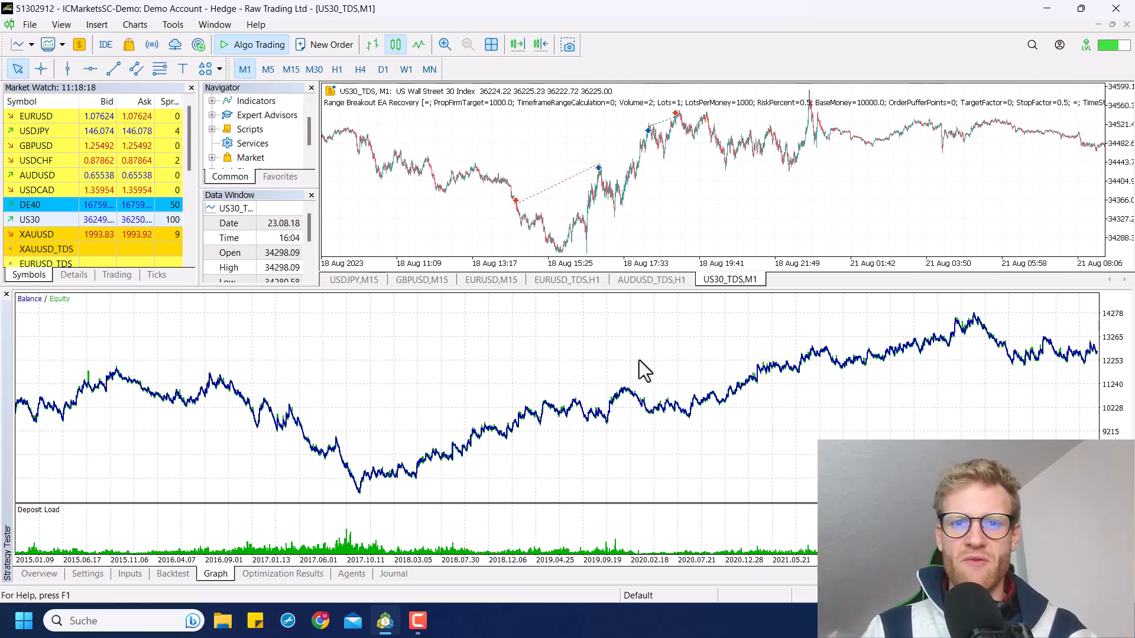
{"action": "mouse_move", "coordinate": [544, 368]}
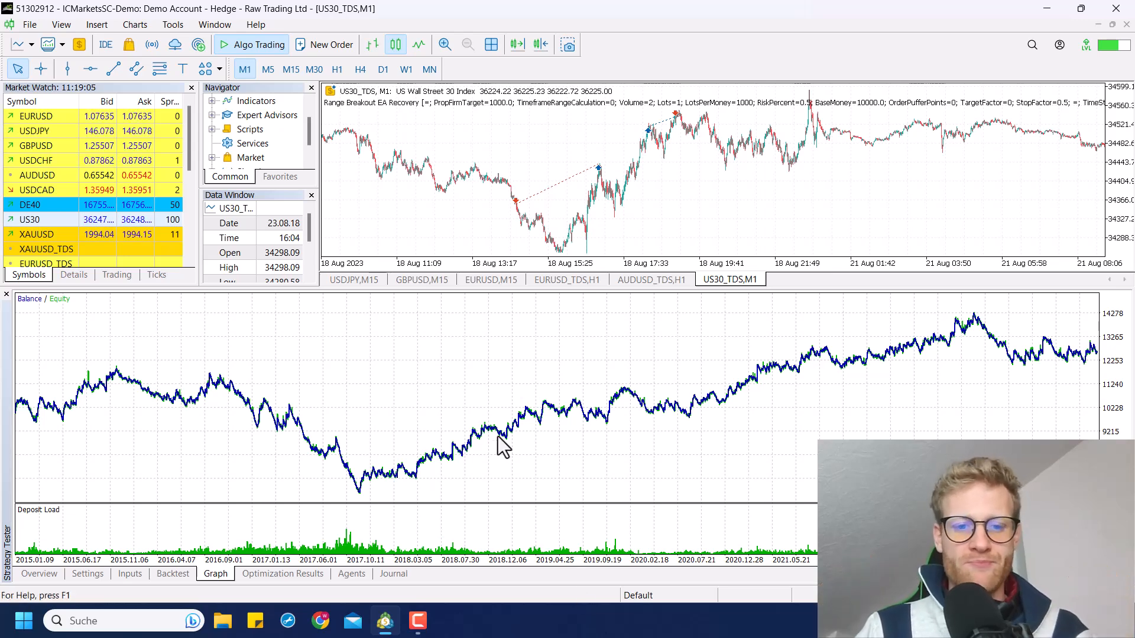
- Run a visual backtest of Range Breakout EA on US30_TDS, 2023.01.01–2023.12.10
{"action": "left_click", "coordinate": [129, 574]}
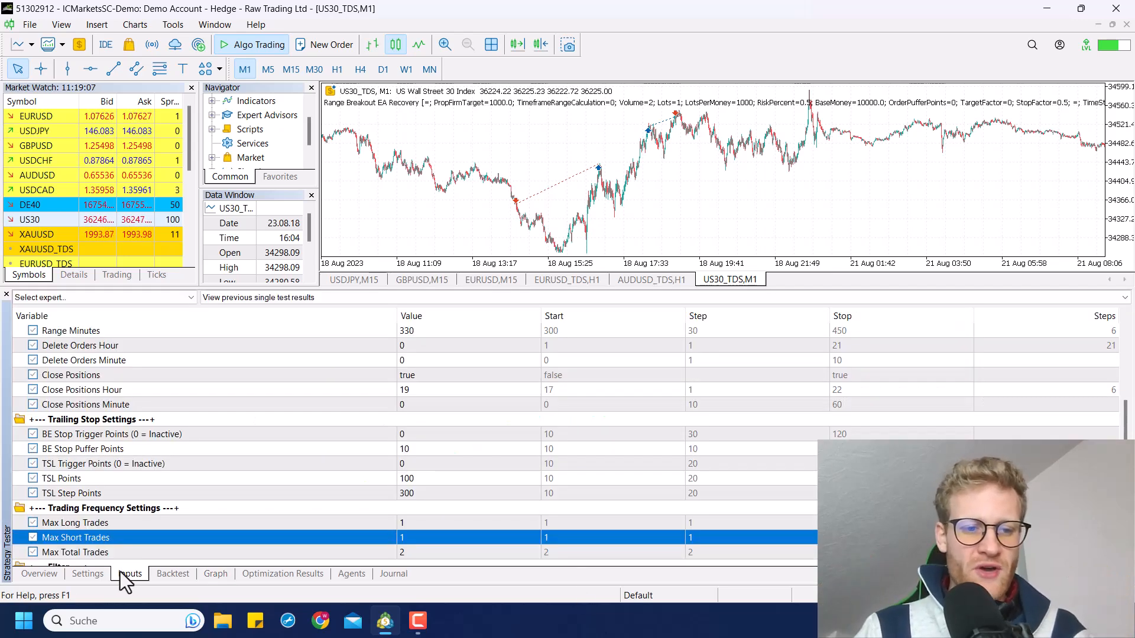
{"action": "left_click", "coordinate": [87, 574]}
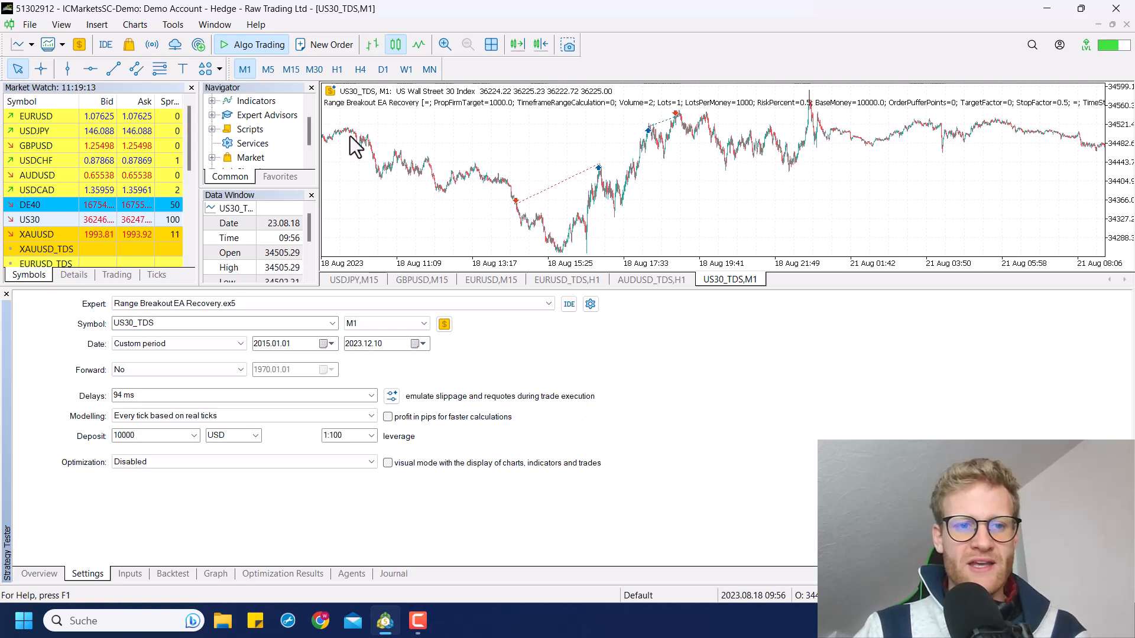
{"action": "left_click", "coordinate": [217, 323]}
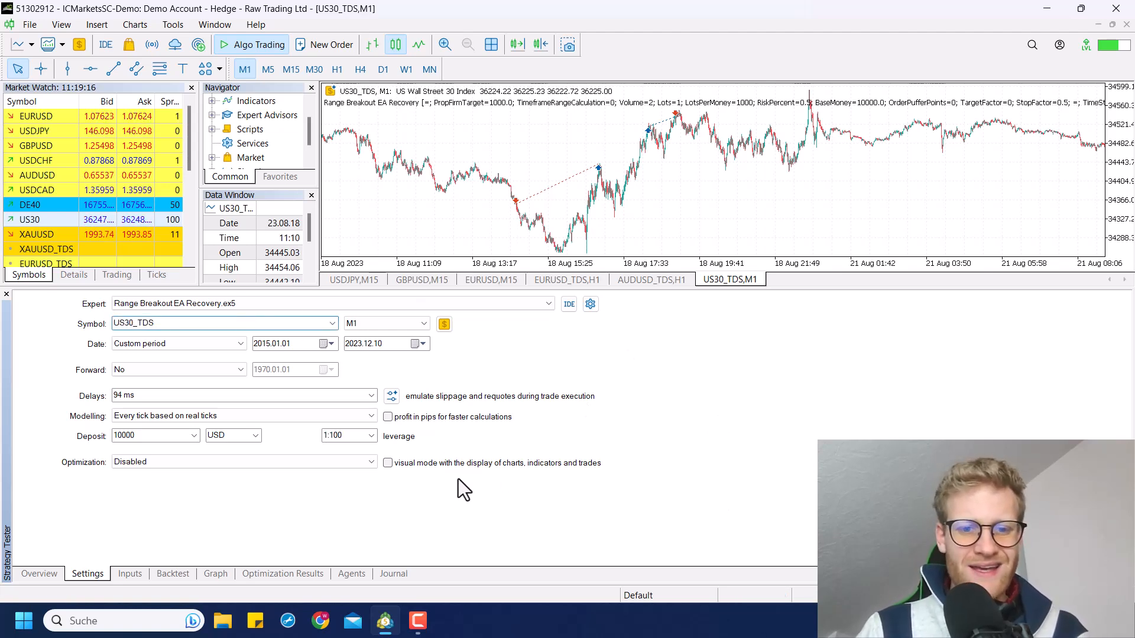
{"action": "left_click", "coordinate": [388, 462]}
{"action": "type", "text": "23"}
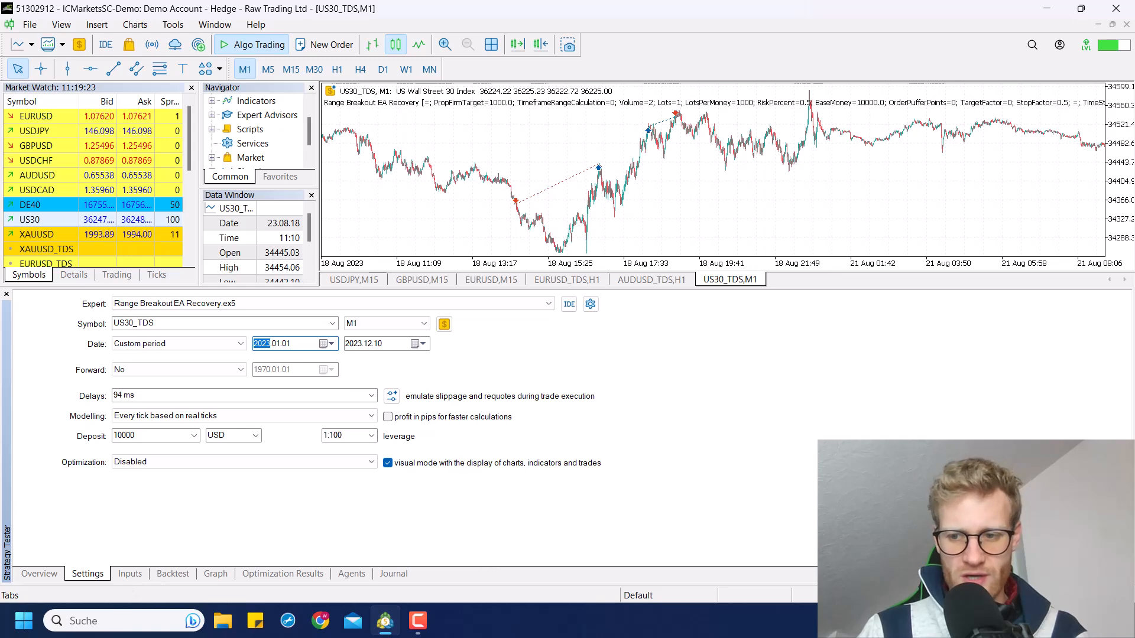
{"action": "left_click", "coordinate": [516, 363]}
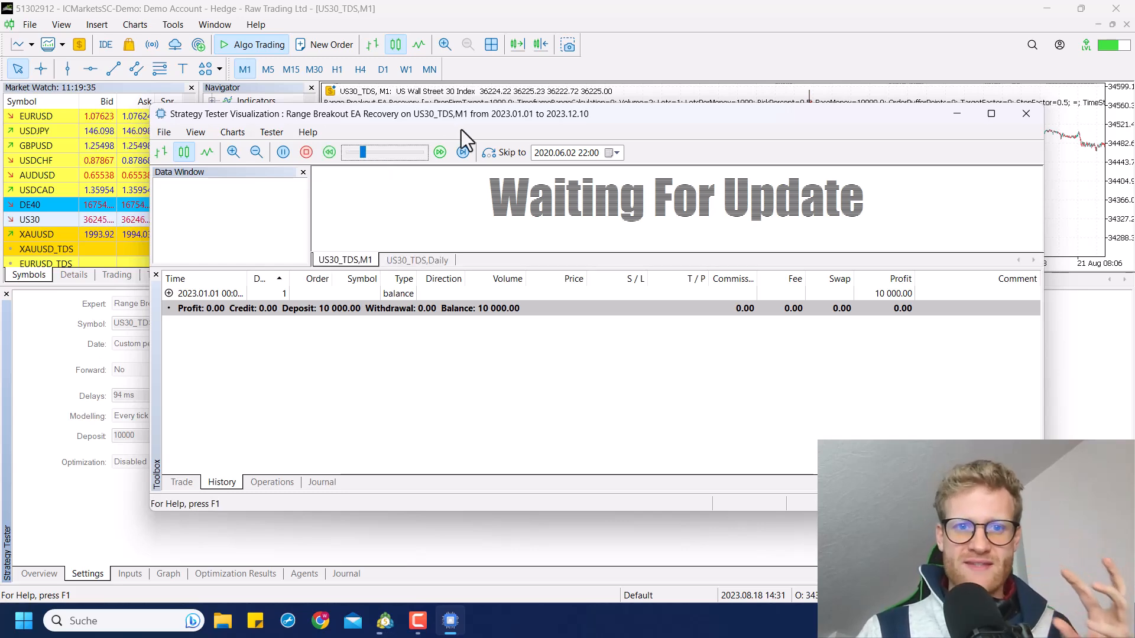
- Maximize the visualization window, show the Trade tab, and raise the playback speed
{"action": "left_click", "coordinate": [990, 114]}
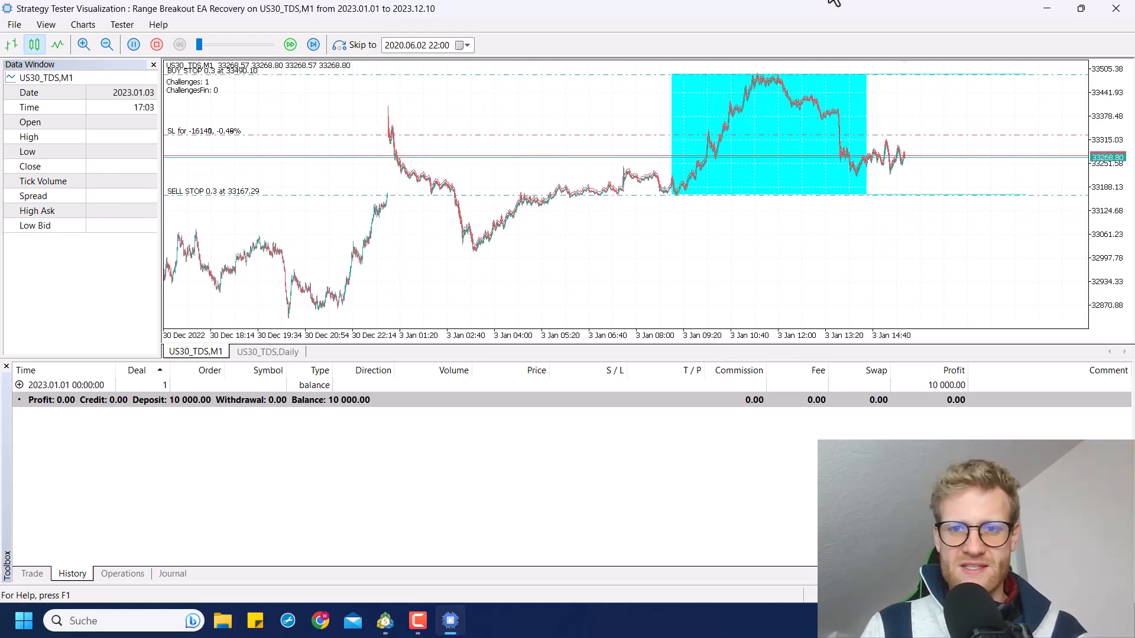
{"action": "mouse_move", "coordinate": [686, 215]}
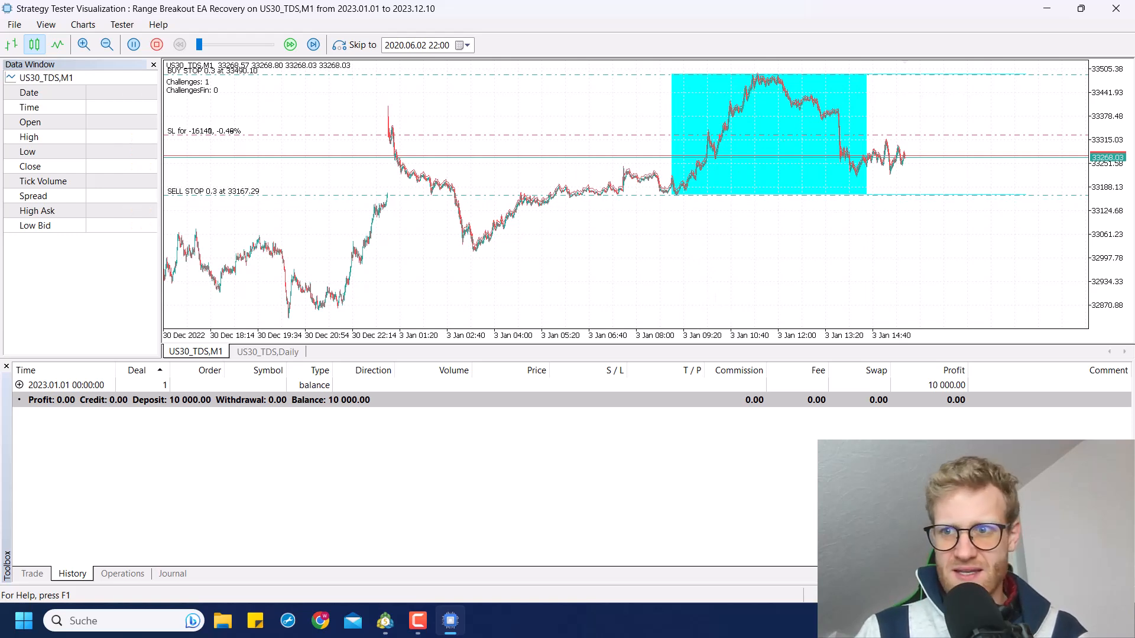
{"action": "mouse_move", "coordinate": [1107, 105]}
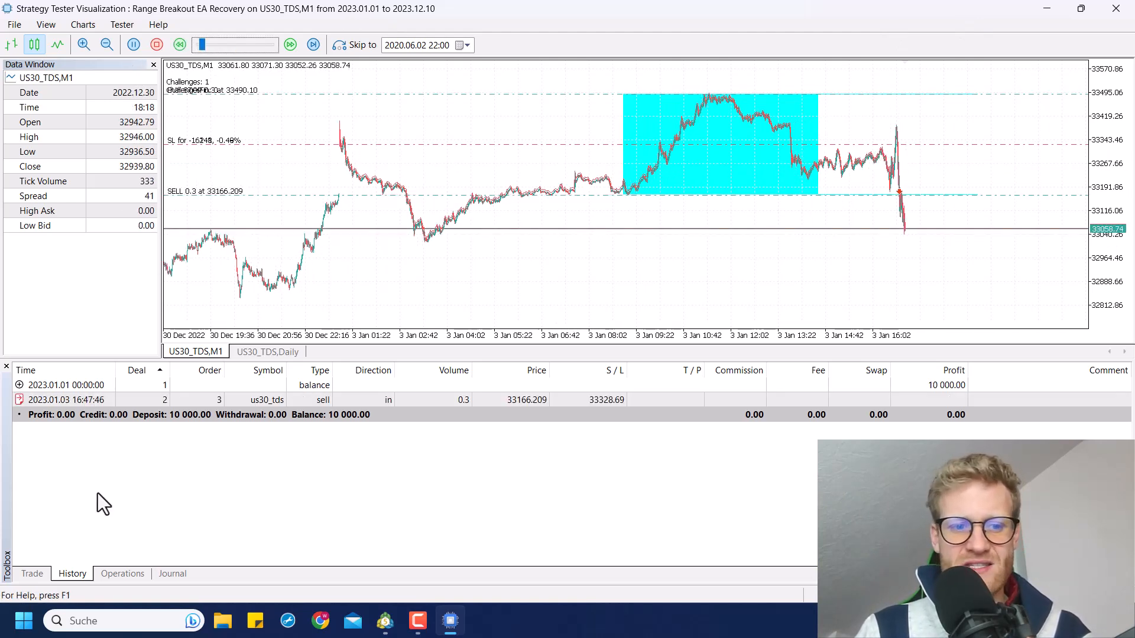
{"action": "left_click", "coordinate": [32, 573]}
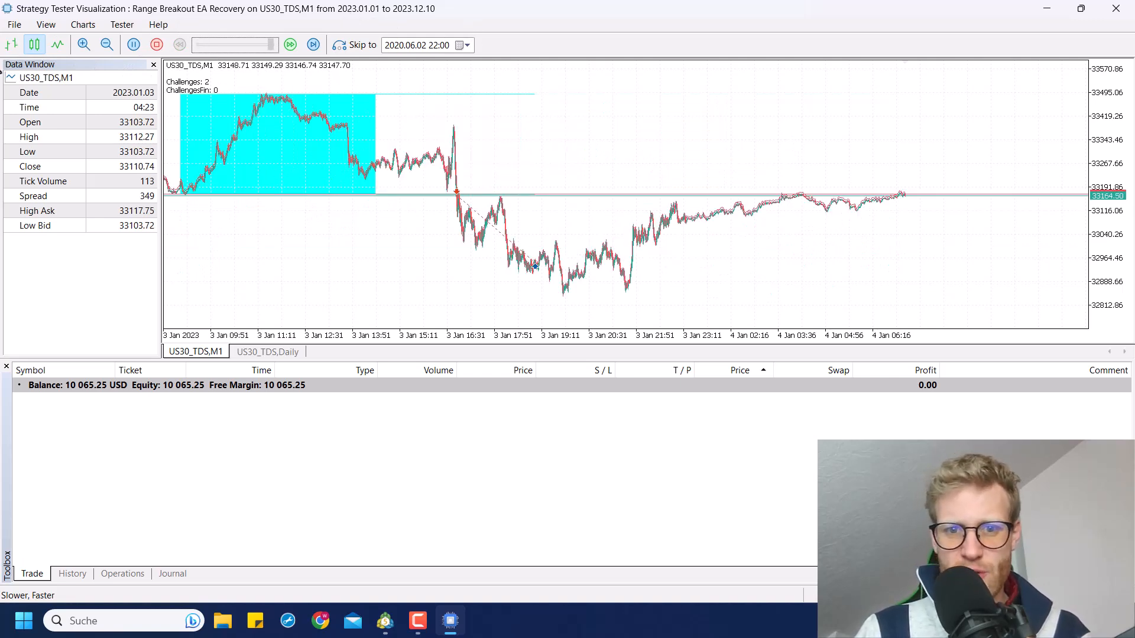
{"action": "left_click", "coordinate": [290, 44]}
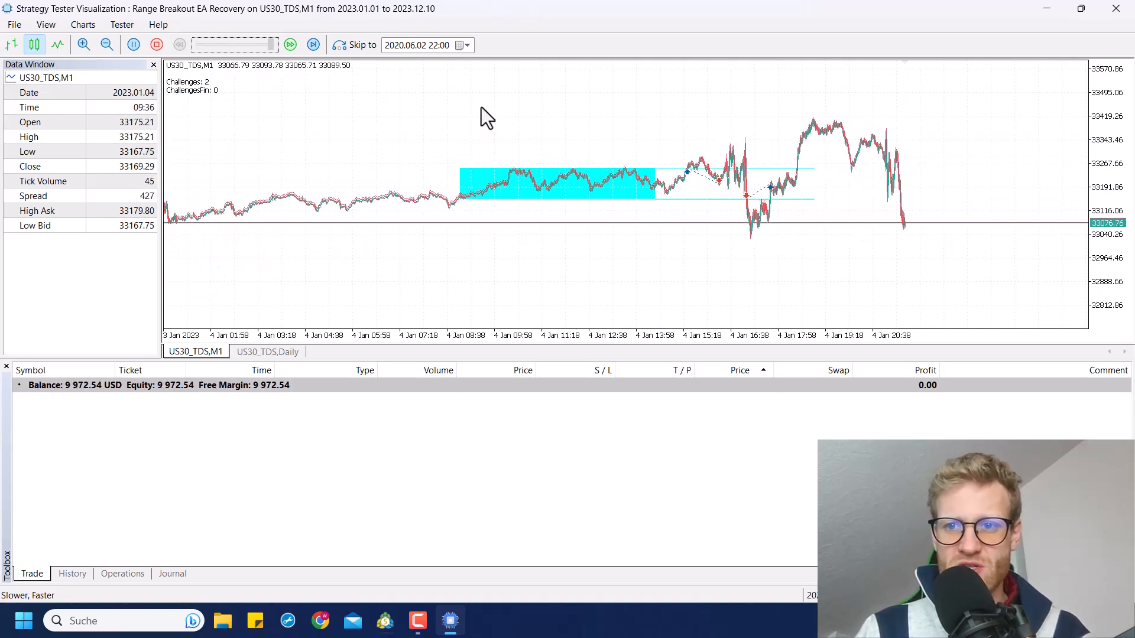
{"action": "left_click", "coordinate": [290, 44]}
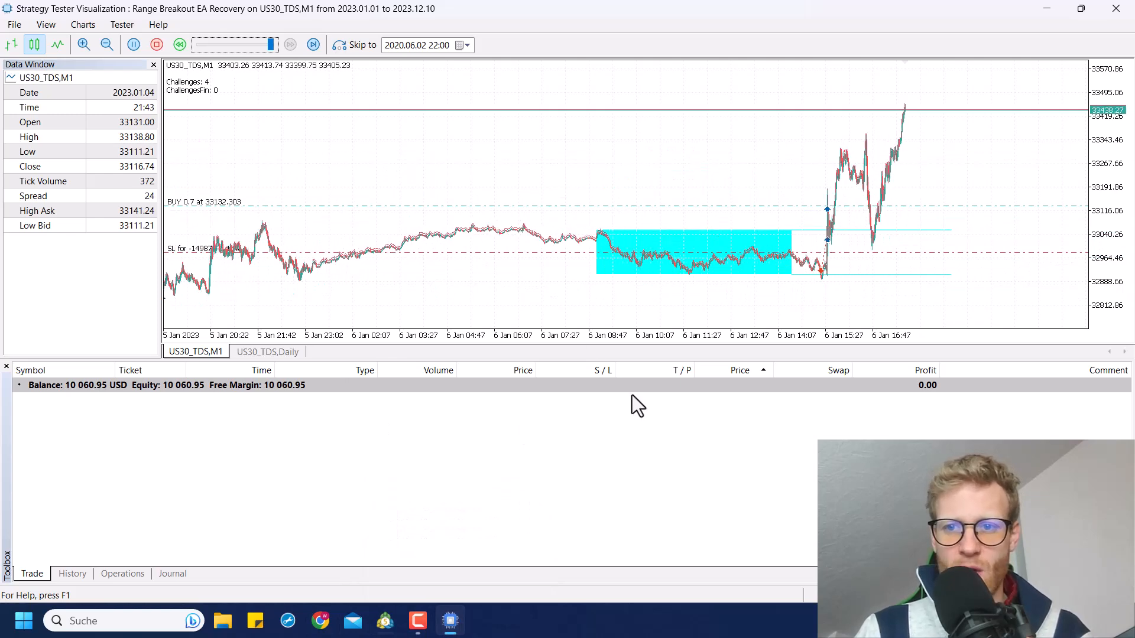
- Push the visualization speed slider to maximum
{"action": "left_click", "coordinate": [313, 45]}
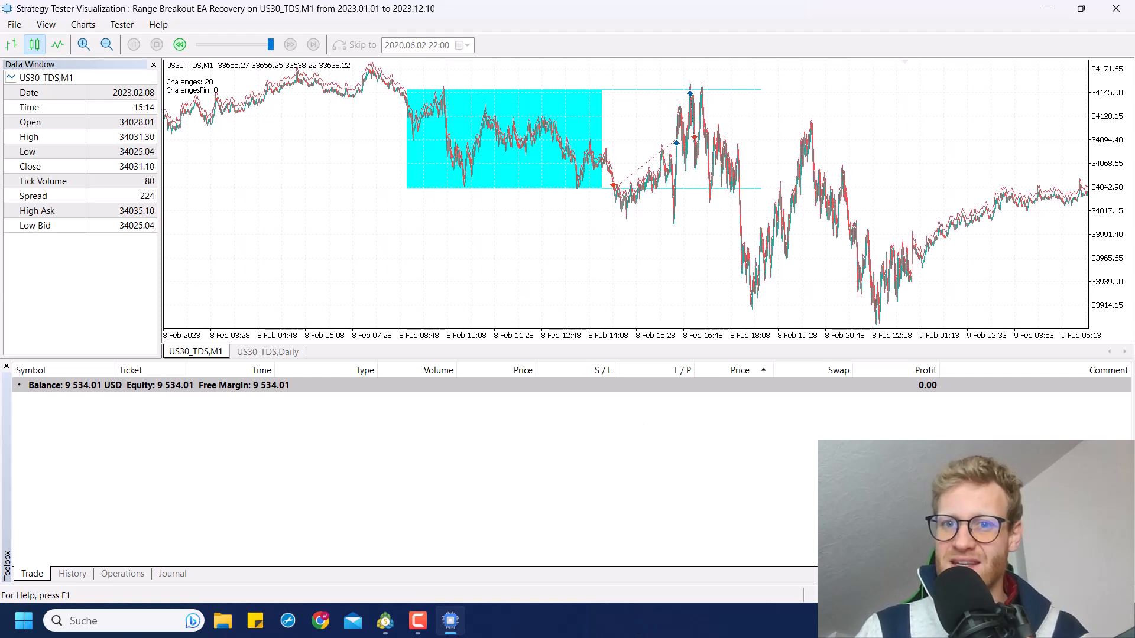
{"action": "mouse_move", "coordinate": [621, 317]}
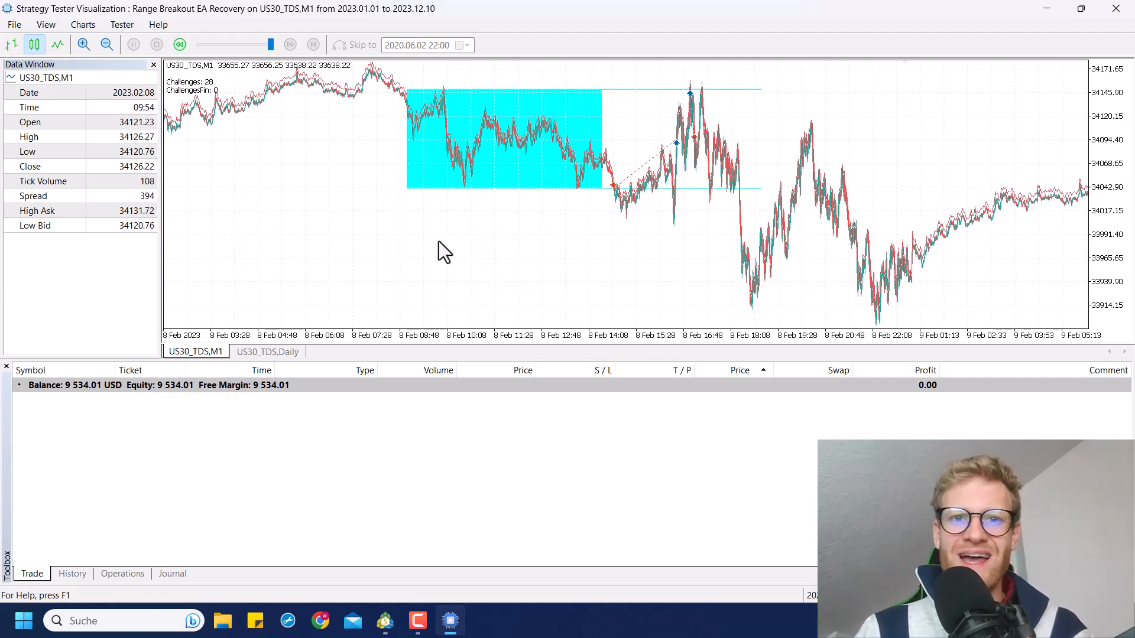
{"action": "mouse_move", "coordinate": [512, 545]}
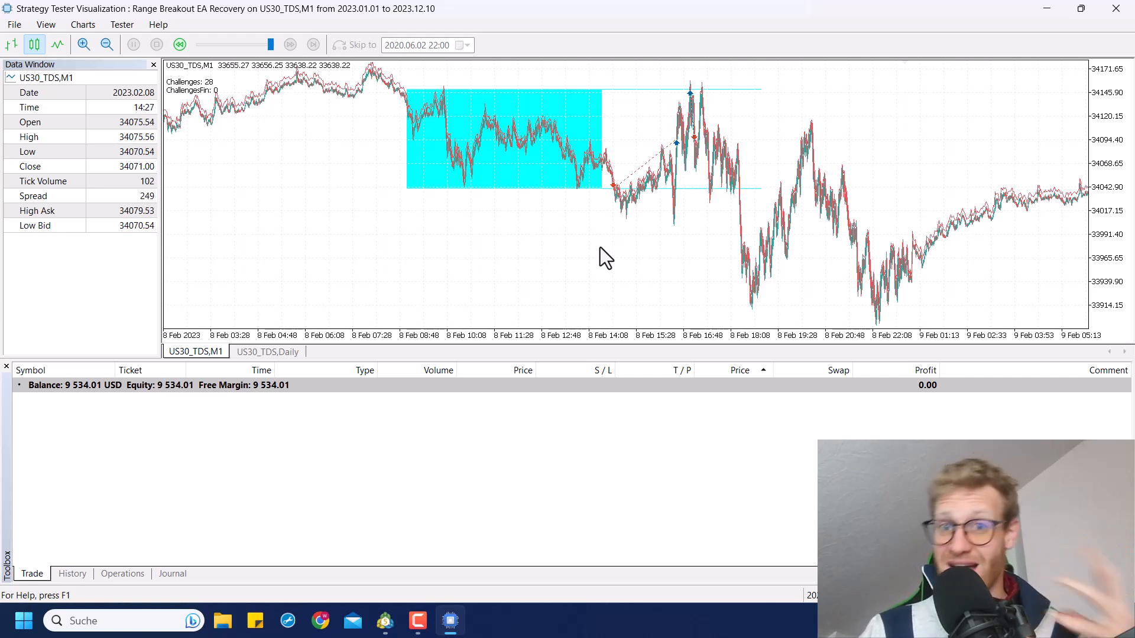
{"action": "mouse_move", "coordinate": [664, 608]}
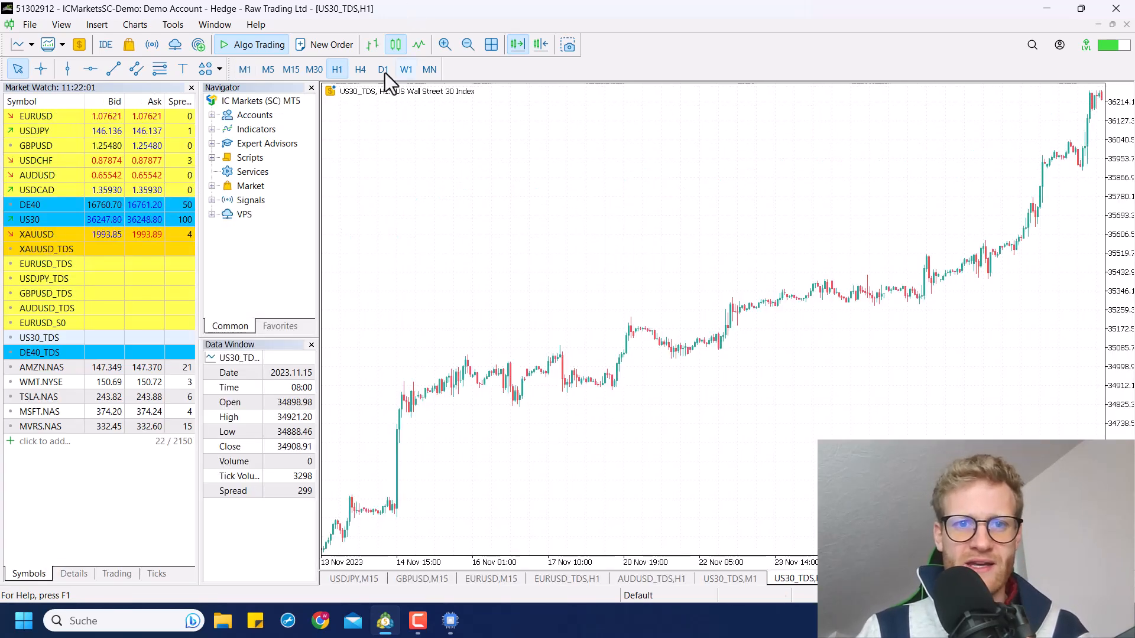
- Switch the US30_TDS chart through D1, W1, D1 and finally MN timeframes
{"action": "left_click", "coordinate": [383, 68]}
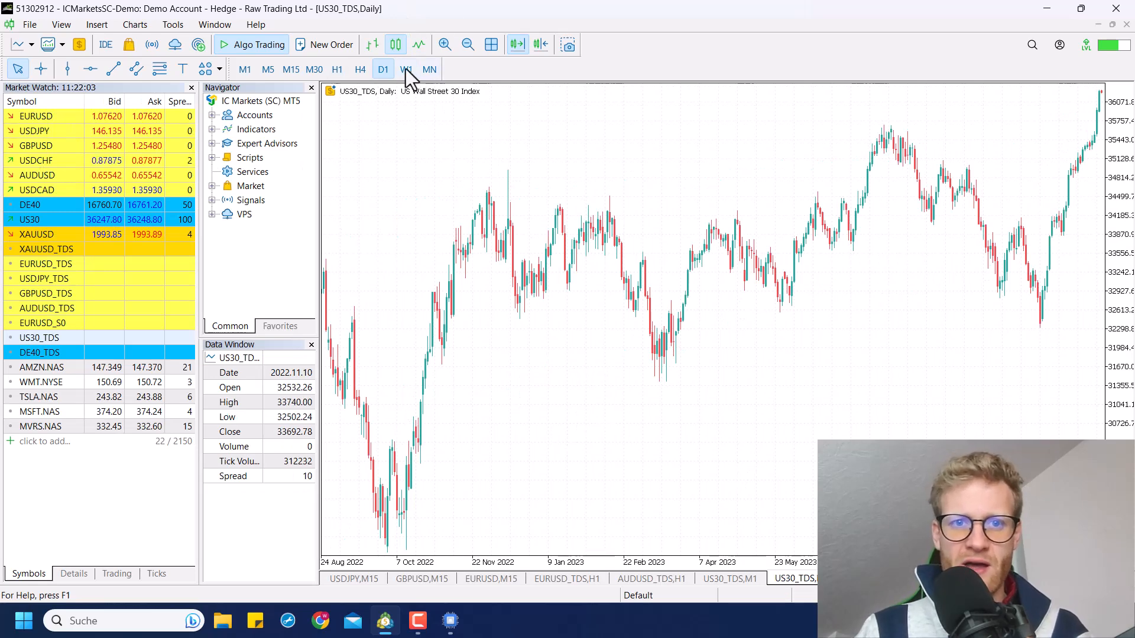
{"action": "left_click", "coordinate": [405, 69]}
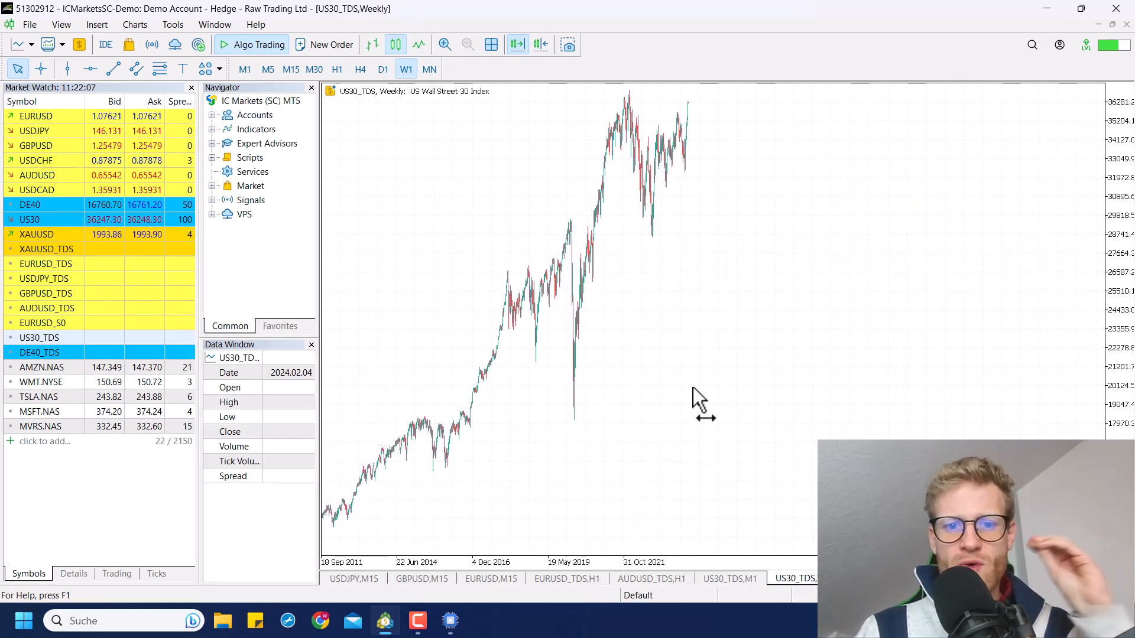
{"action": "mouse_move", "coordinate": [543, 220]}
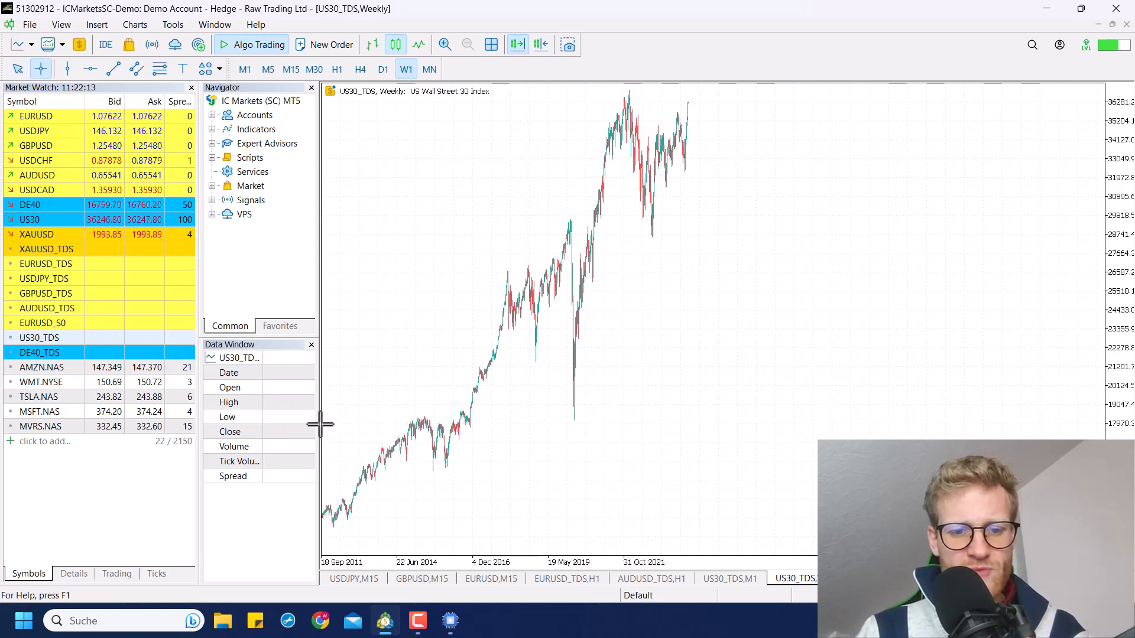
{"action": "mouse_move", "coordinate": [401, 384]}
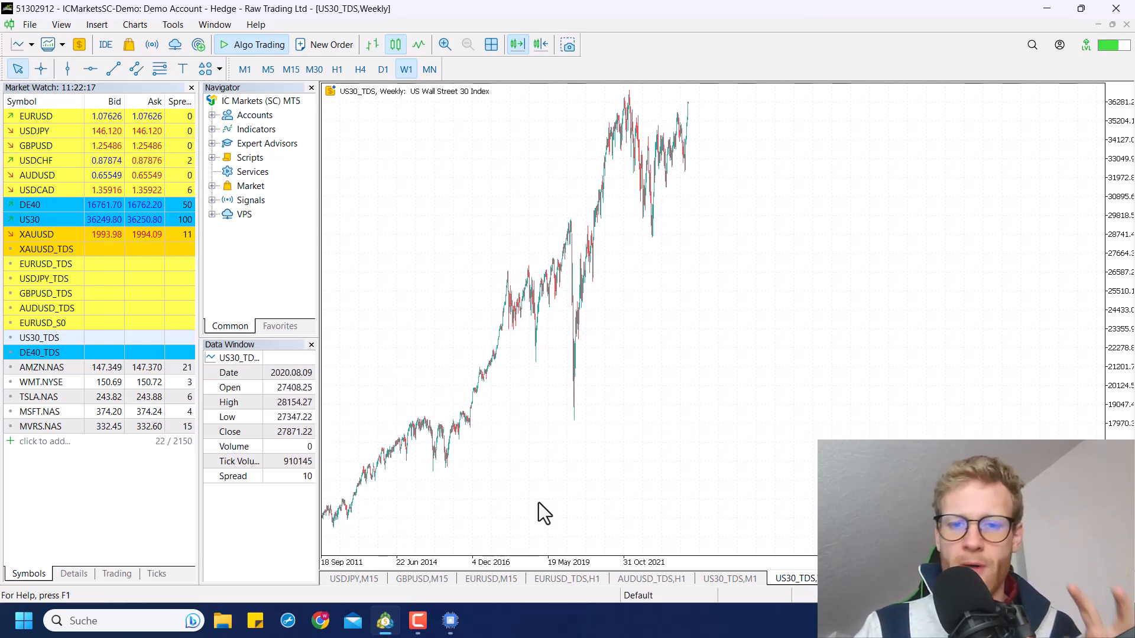
{"action": "mouse_move", "coordinate": [463, 409]}
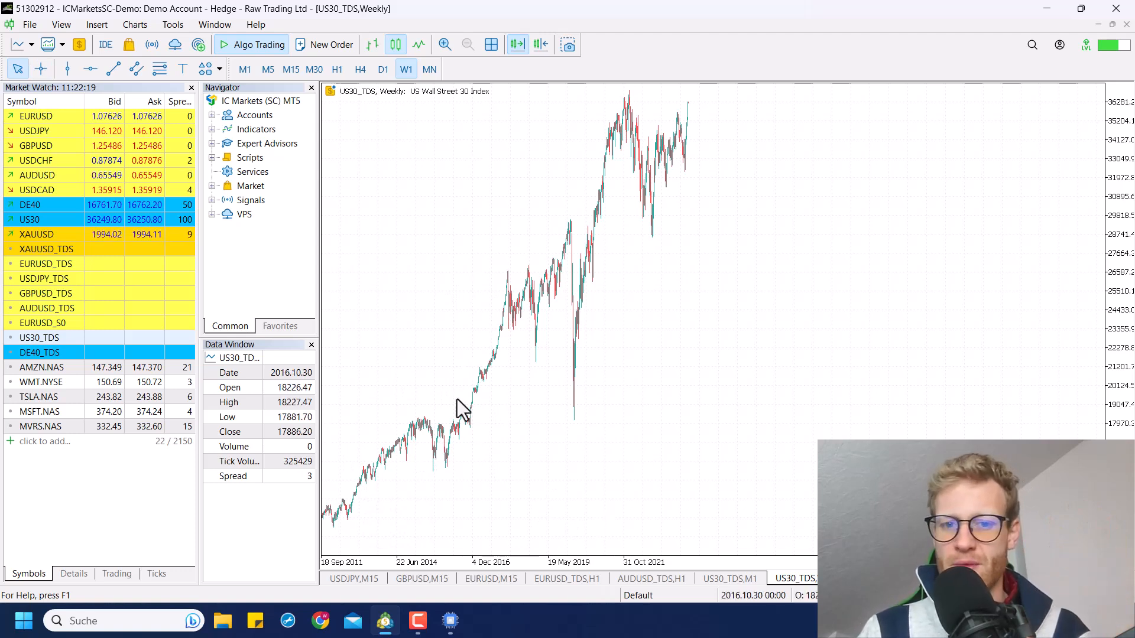
{"action": "mouse_move", "coordinate": [492, 463]}
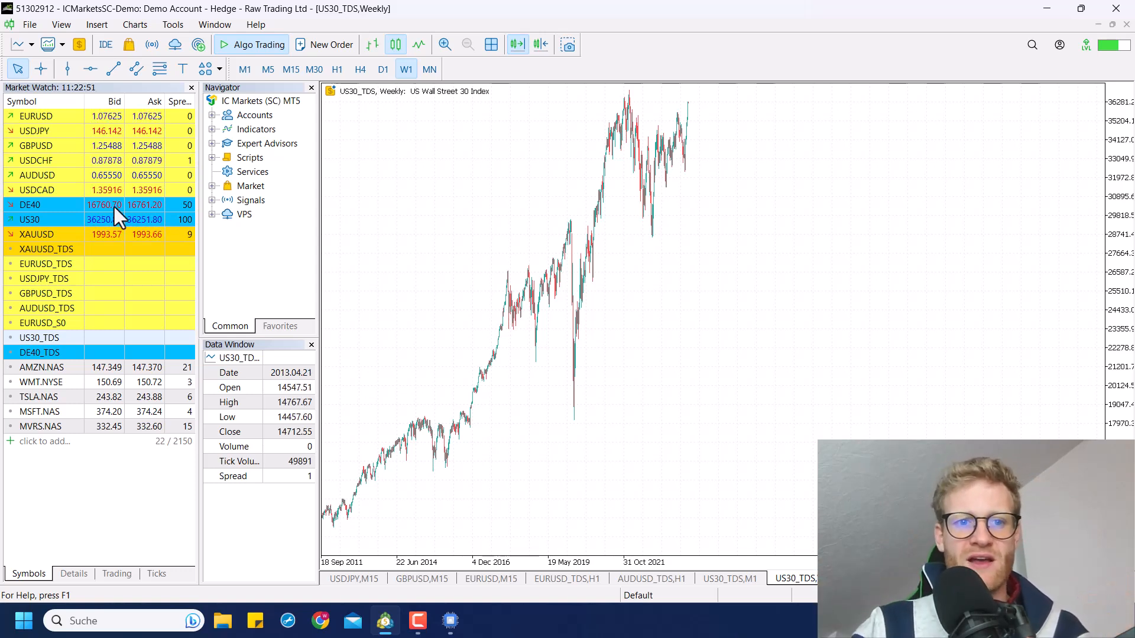
{"action": "mouse_move", "coordinate": [524, 326]}
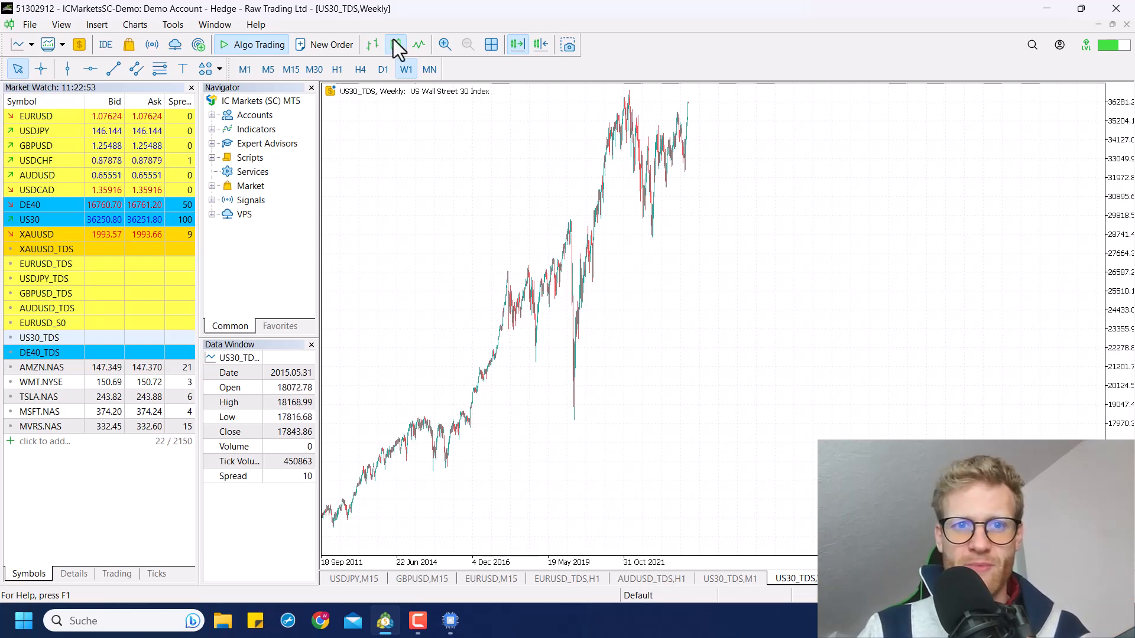
{"action": "left_click", "coordinate": [383, 69]}
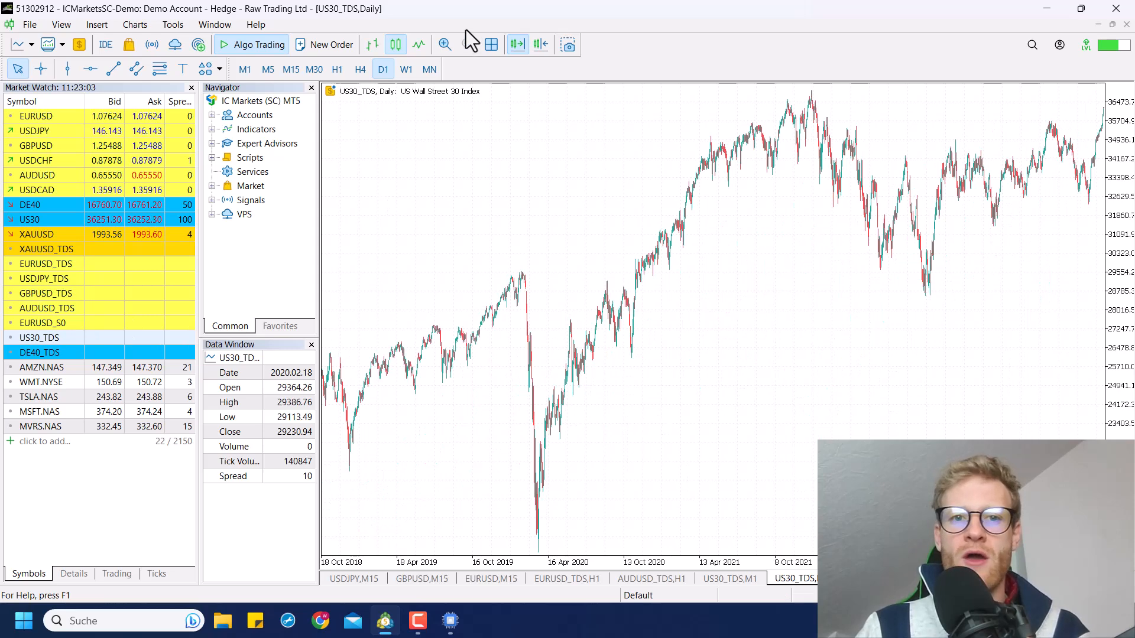
{"action": "left_click", "coordinate": [429, 69]}
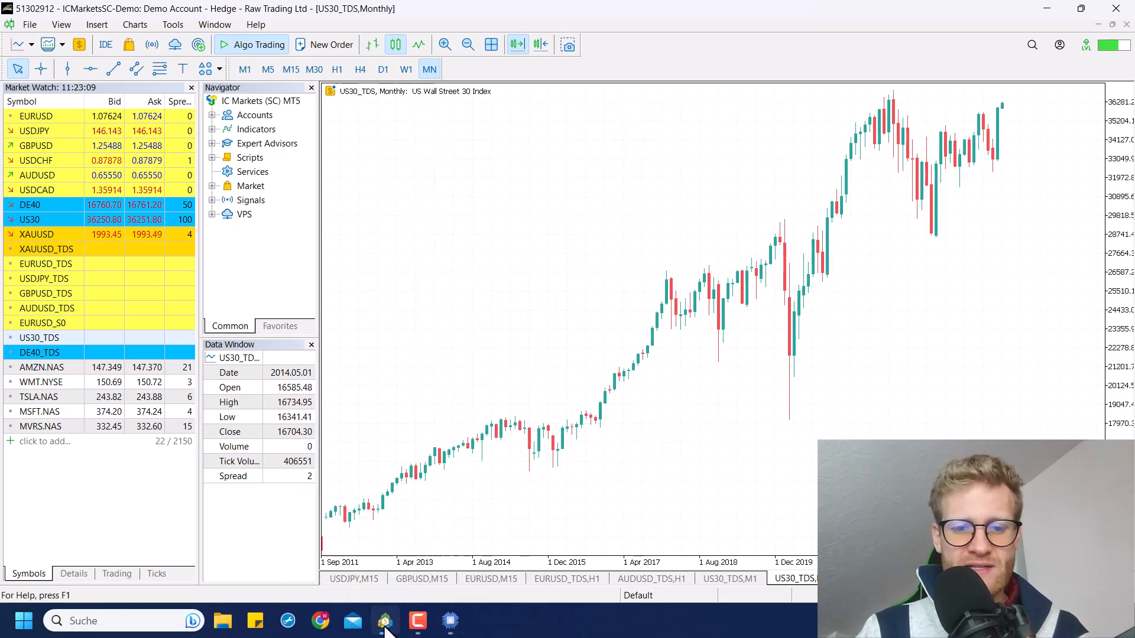
- Return to the main terminal and show the Strategy Tester balance/equity graph
{"action": "left_click", "coordinate": [385, 622]}
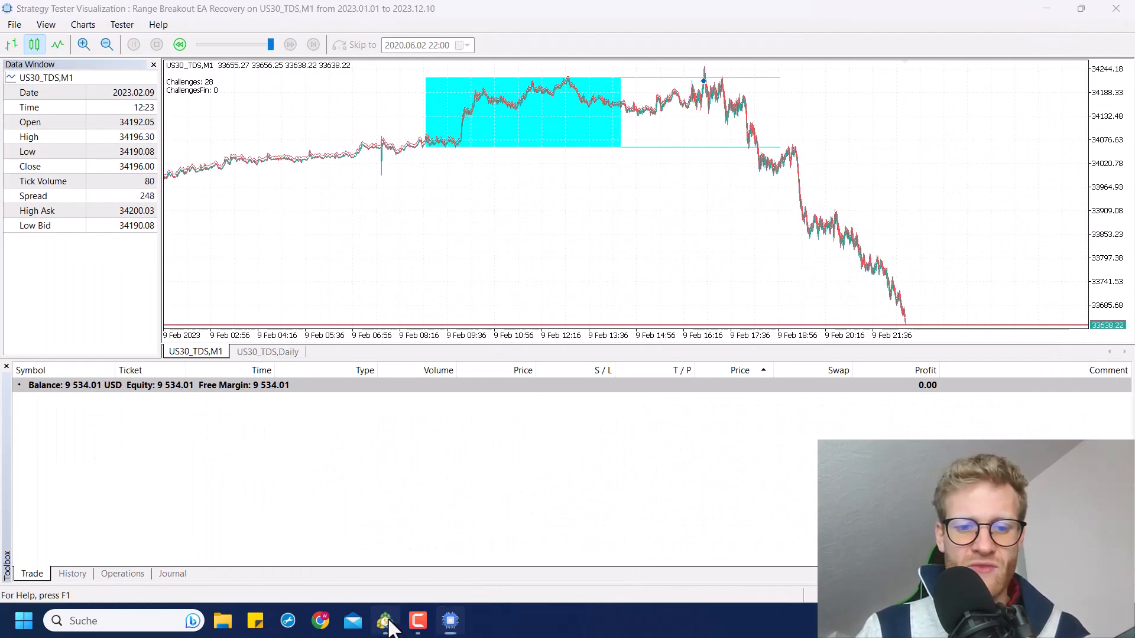
{"action": "left_click", "coordinate": [385, 621]}
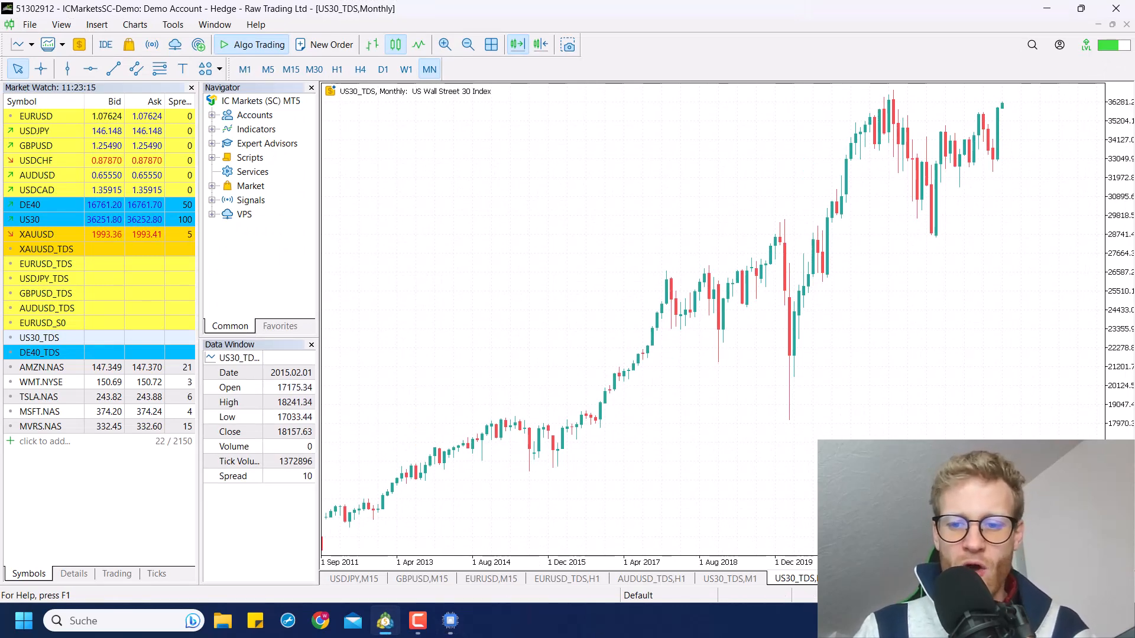
{"action": "left_click", "coordinate": [245, 70]}
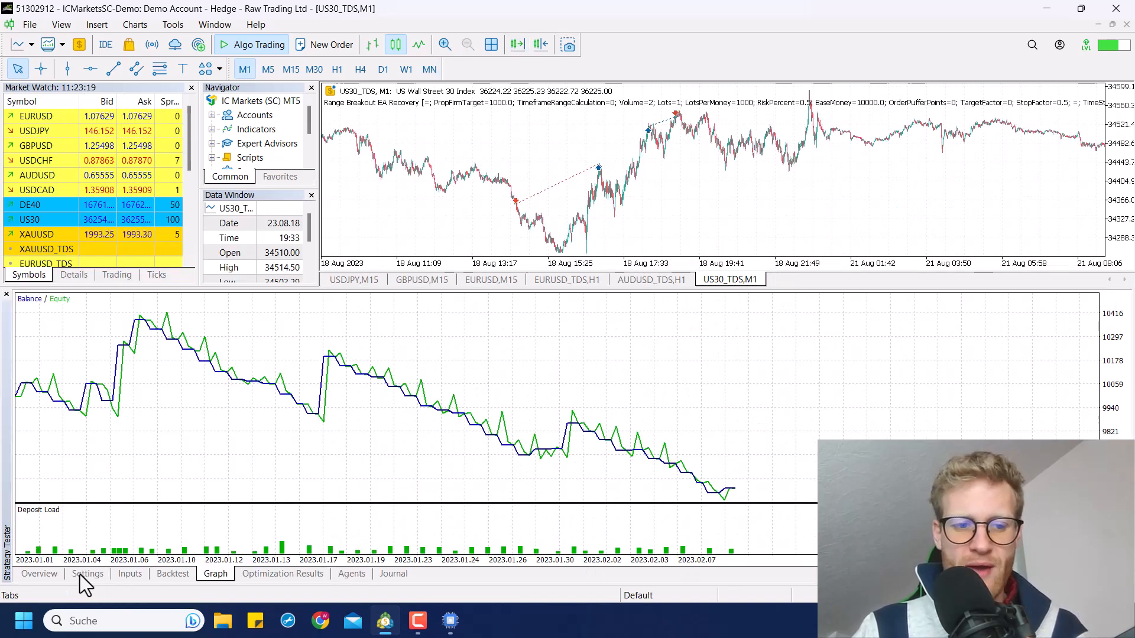
- Scroll the EA Inputs to the trade-limit settings and select Max Short and Max Total Trades
{"action": "left_click", "coordinate": [129, 573]}
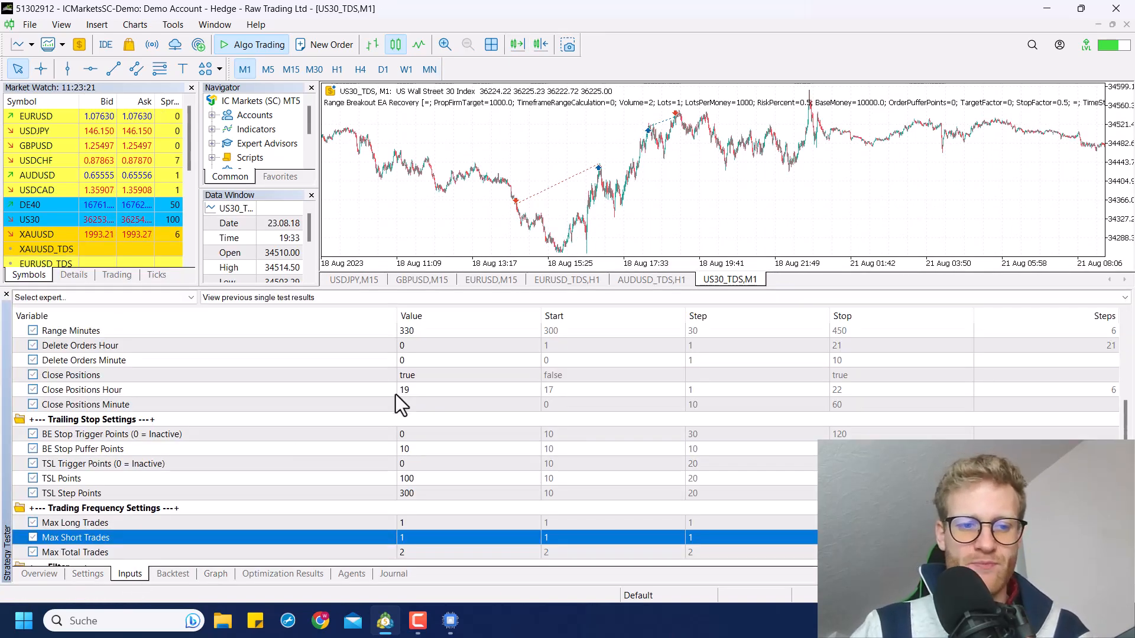
{"action": "scroll", "scroll_direction": "down", "scroll_amount": 3}
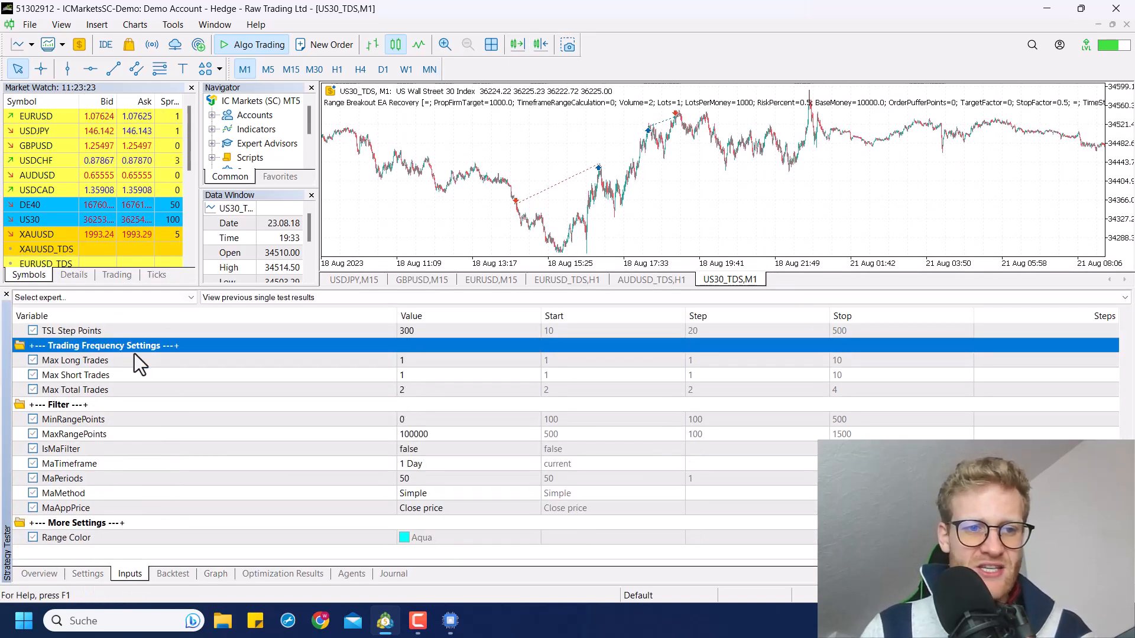
{"action": "left_click", "coordinate": [75, 375]}
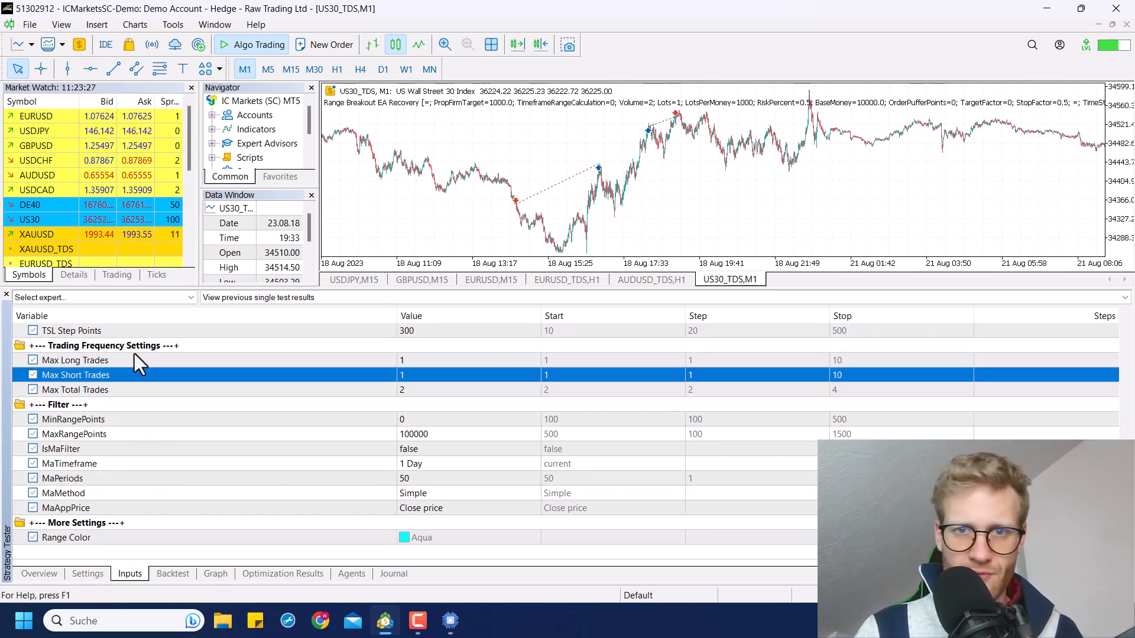
{"action": "left_click", "coordinate": [75, 390]}
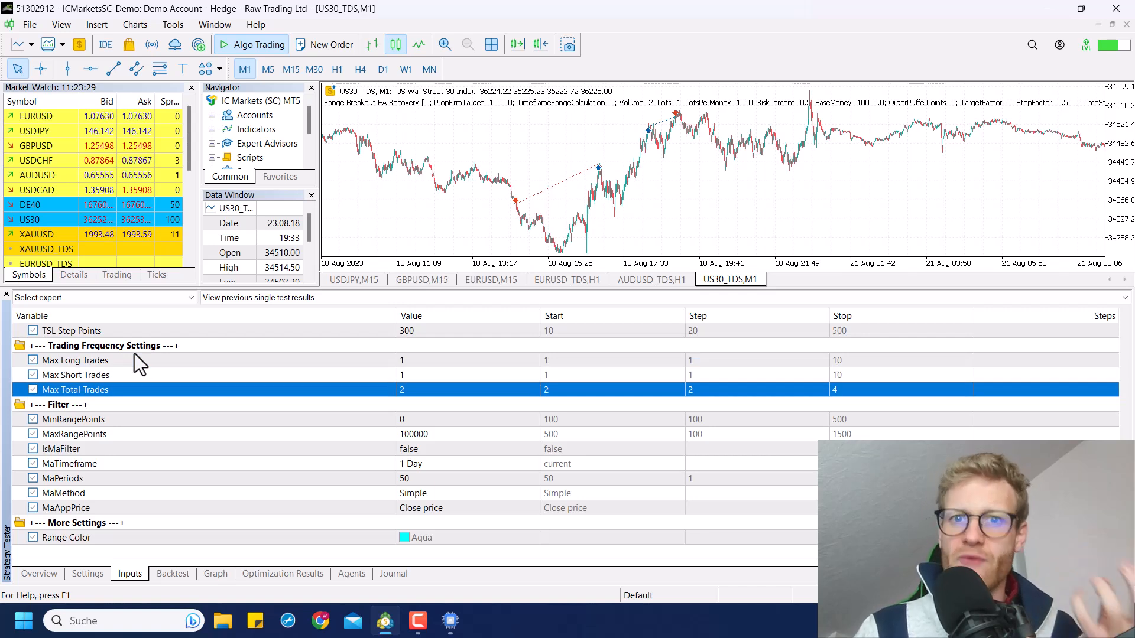
- Set Max Short Trades to 0 and Max Total Trades to 1, keeping Max Long Trades 1
{"action": "left_click", "coordinate": [75, 375]}
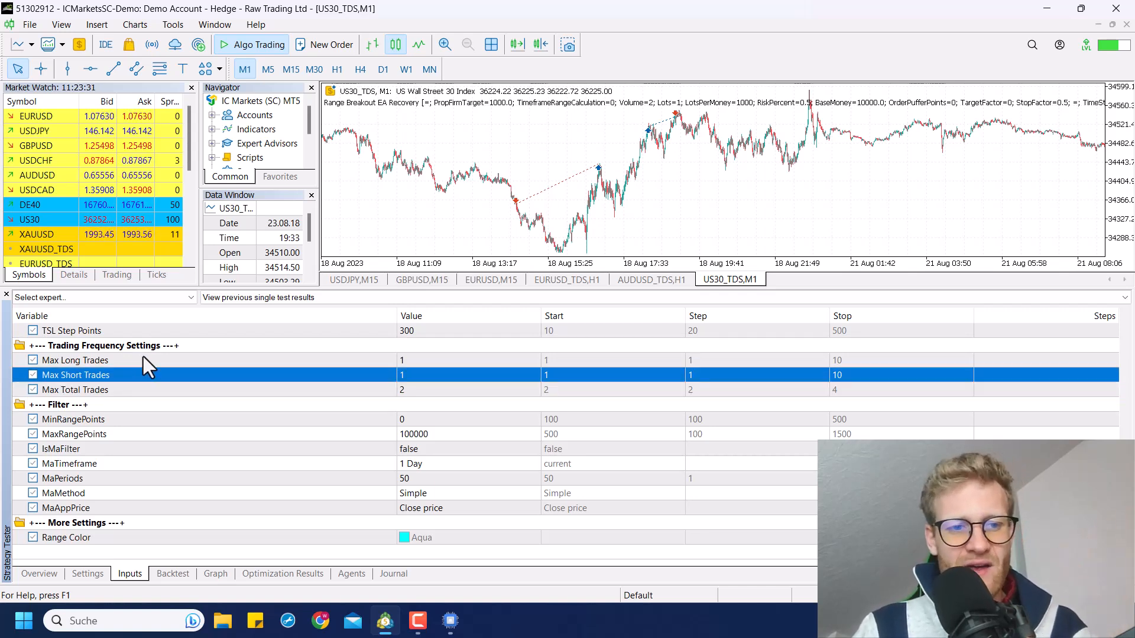
{"action": "left_click", "coordinate": [75, 360]}
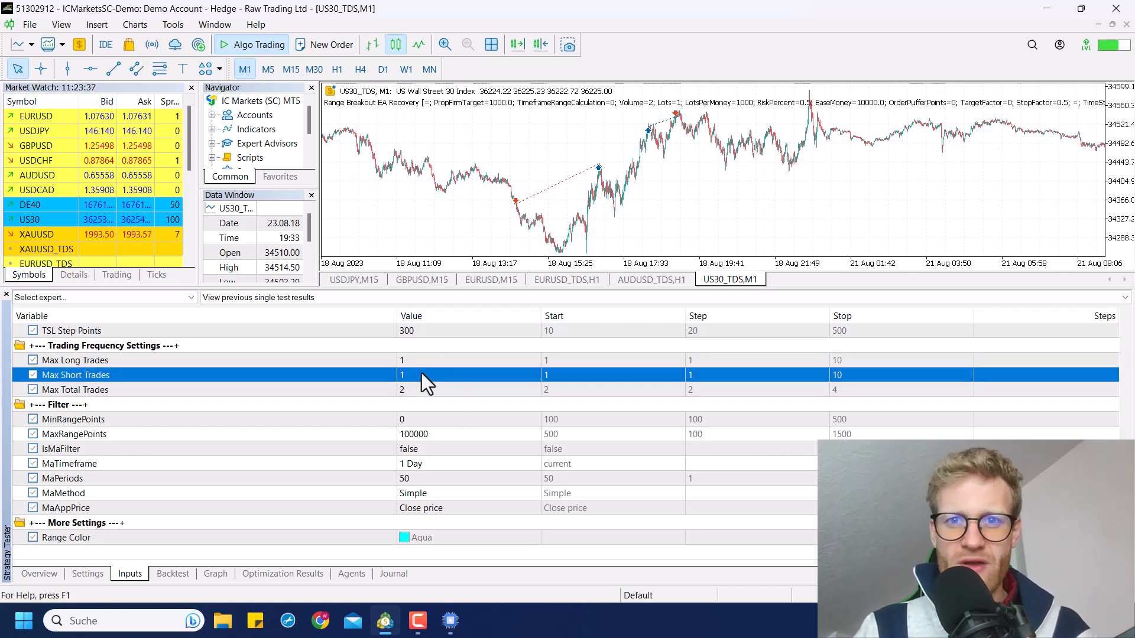
{"action": "left_click", "coordinate": [75, 360]}
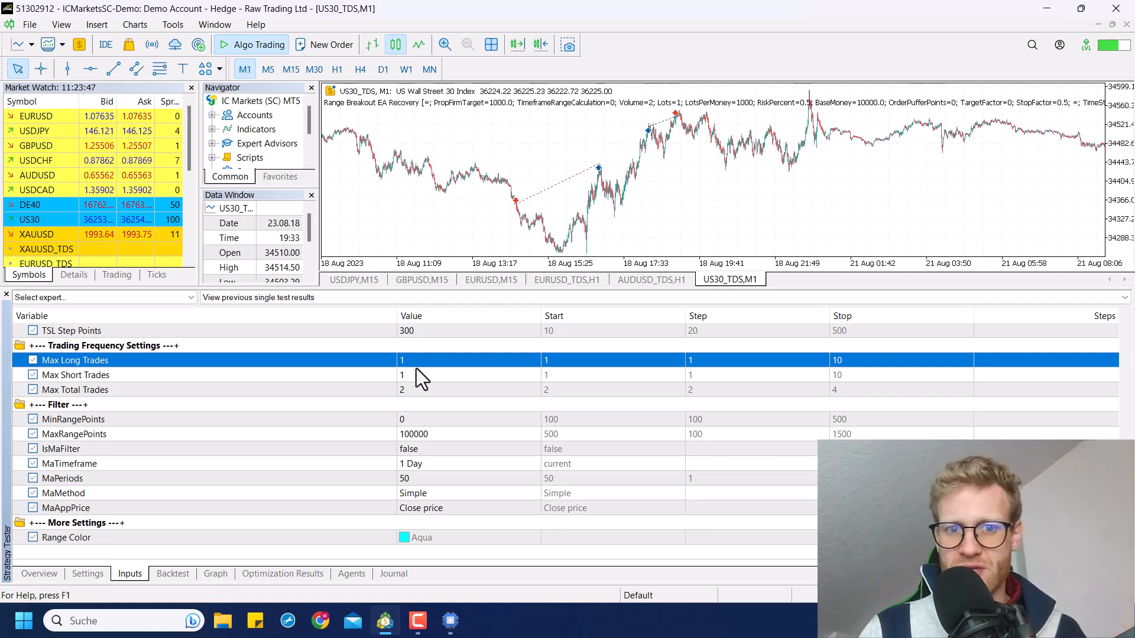
{"action": "left_click", "coordinate": [76, 375]}
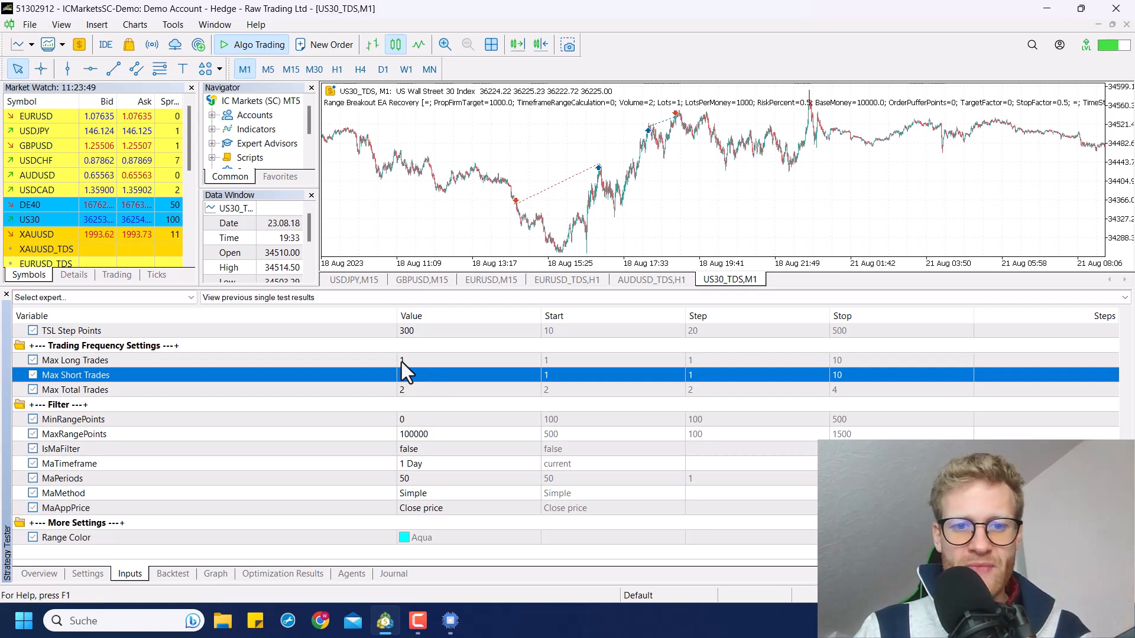
{"action": "left_click", "coordinate": [75, 360]}
{"action": "type", "text": "1"}
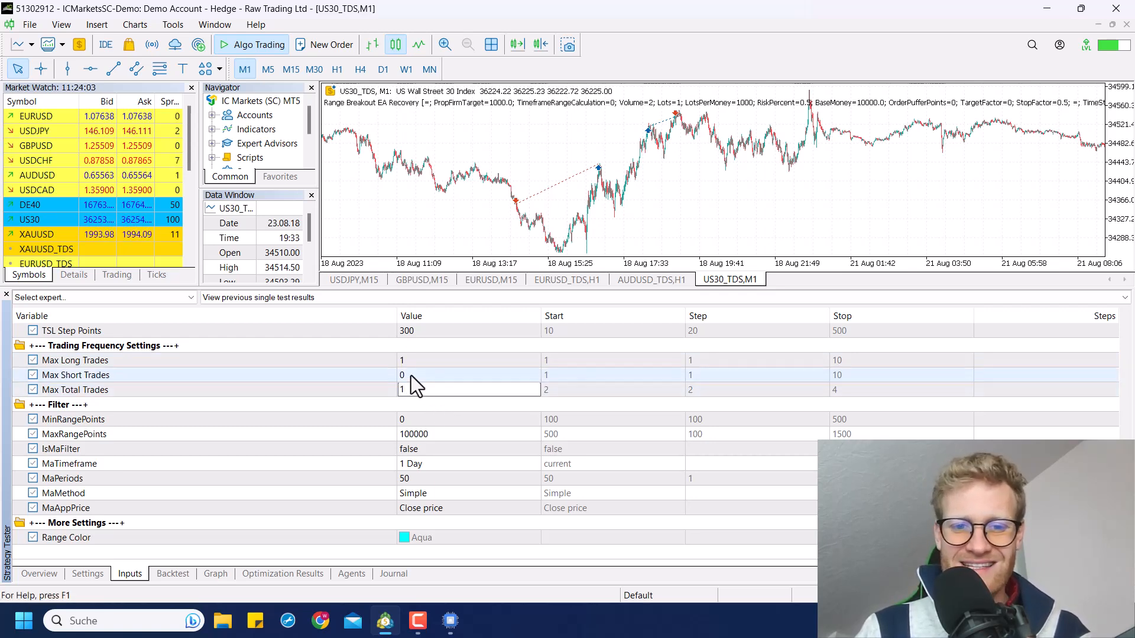
- Show the Settings tab with the US30_TDS M1 2023.01.01–2023.12.10 test configuration
{"action": "left_click", "coordinate": [87, 573]}
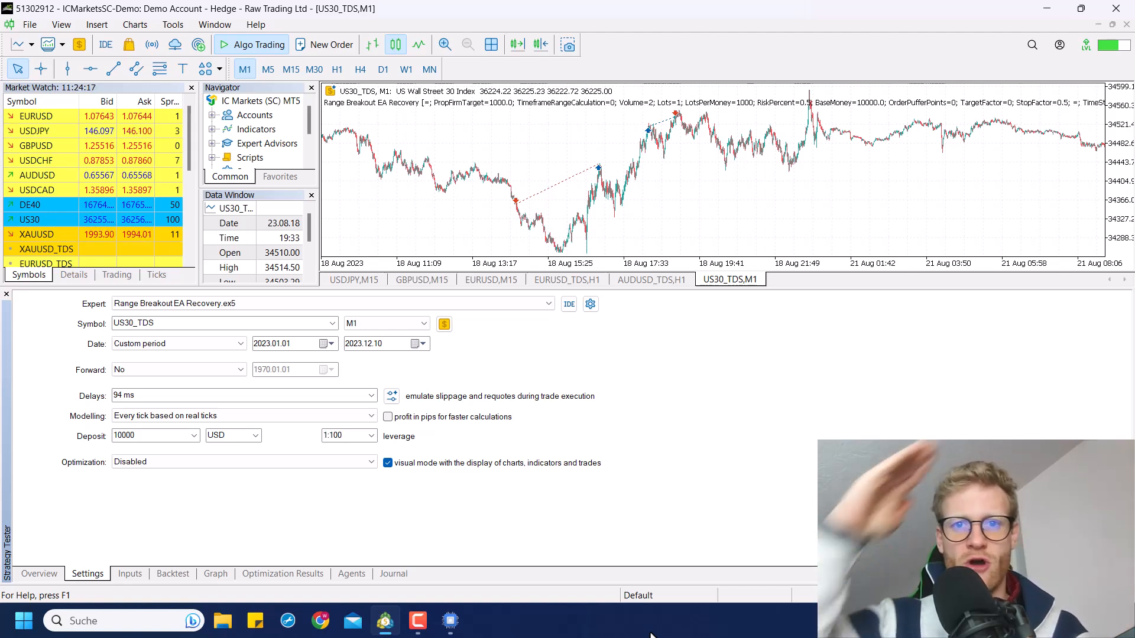
{"action": "mouse_move", "coordinate": [608, 629]}
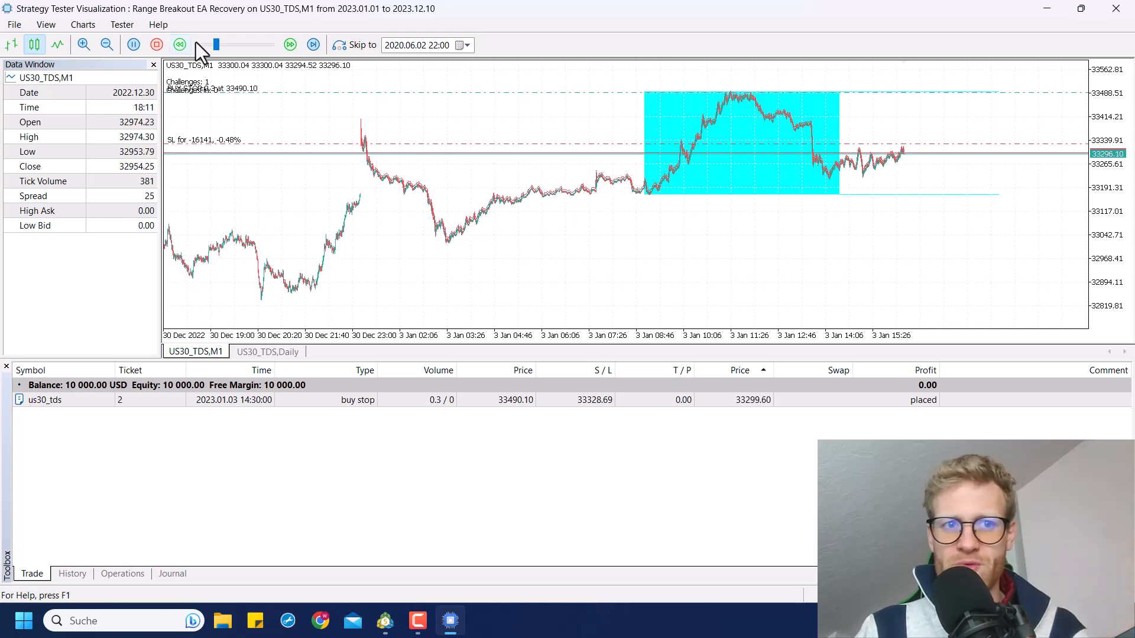
- Speed up the long-only visual backtest playback
{"action": "left_click", "coordinate": [289, 45]}
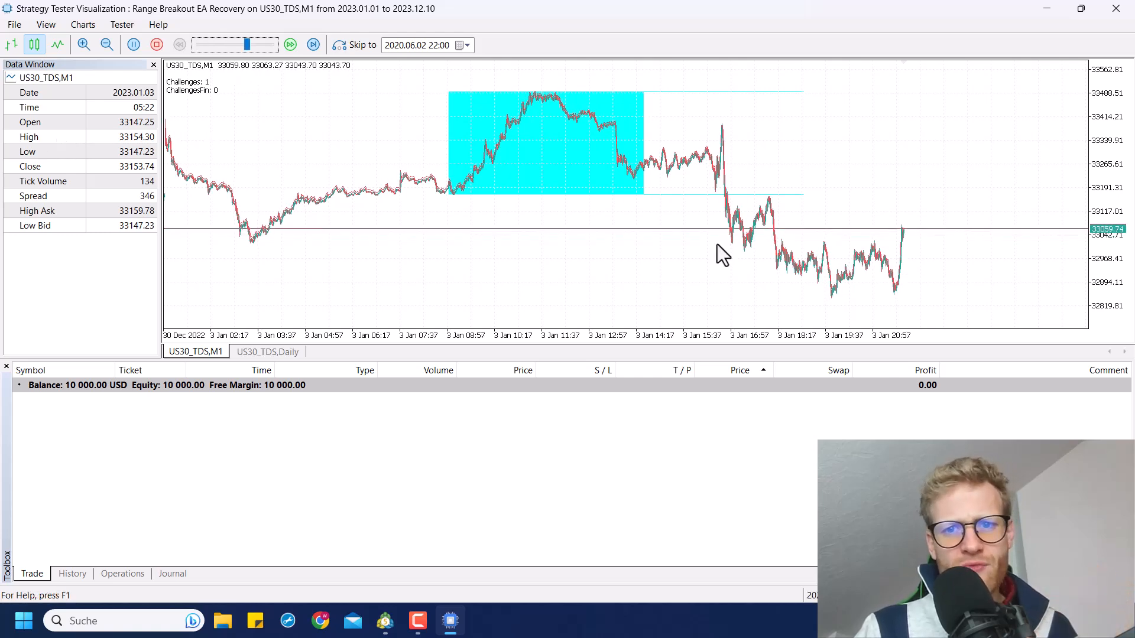
{"action": "mouse_move", "coordinate": [657, 207]}
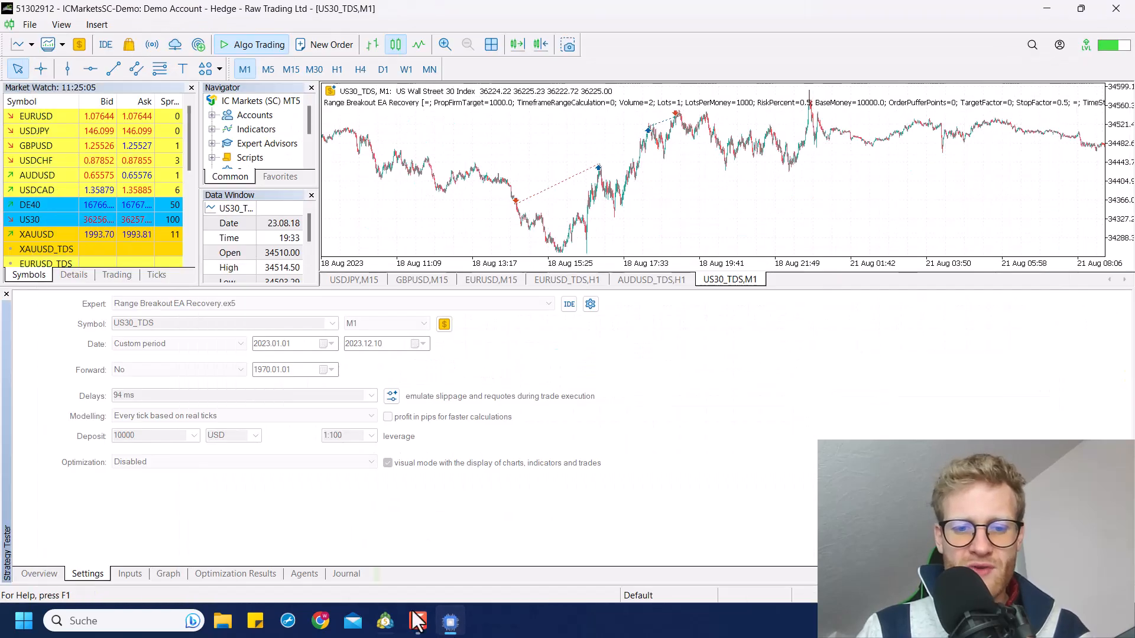
- Show the Graph tab to watch the running test's balance/equity curve
{"action": "left_click", "coordinate": [168, 573]}
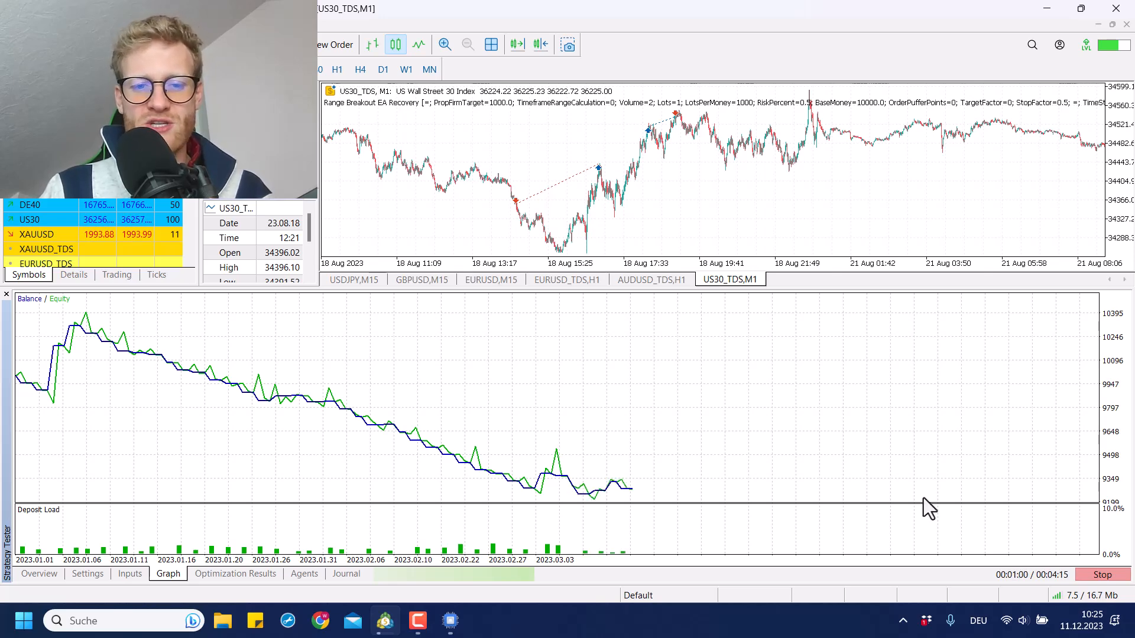
{"action": "mouse_move", "coordinate": [681, 568]}
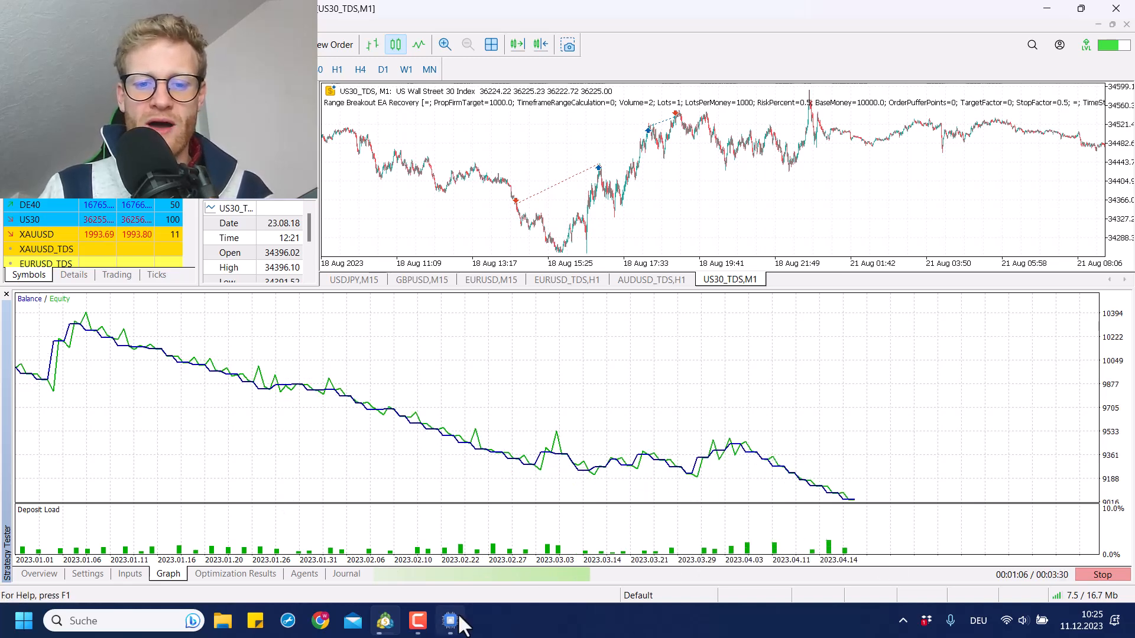
{"action": "mouse_move", "coordinate": [451, 621]}
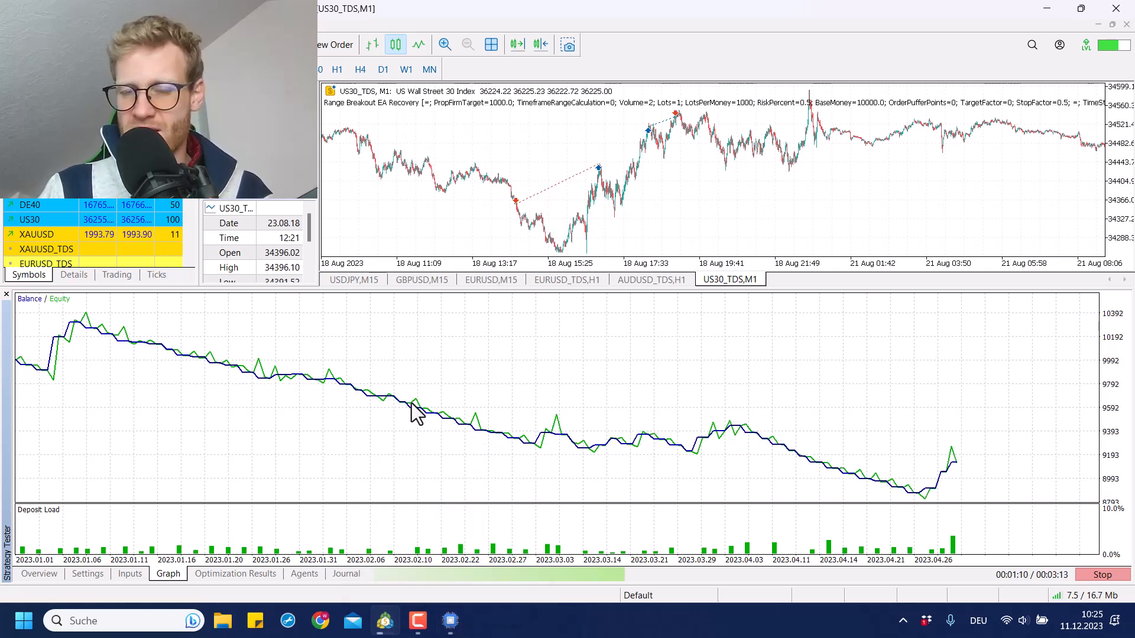
{"action": "mouse_move", "coordinate": [499, 398]}
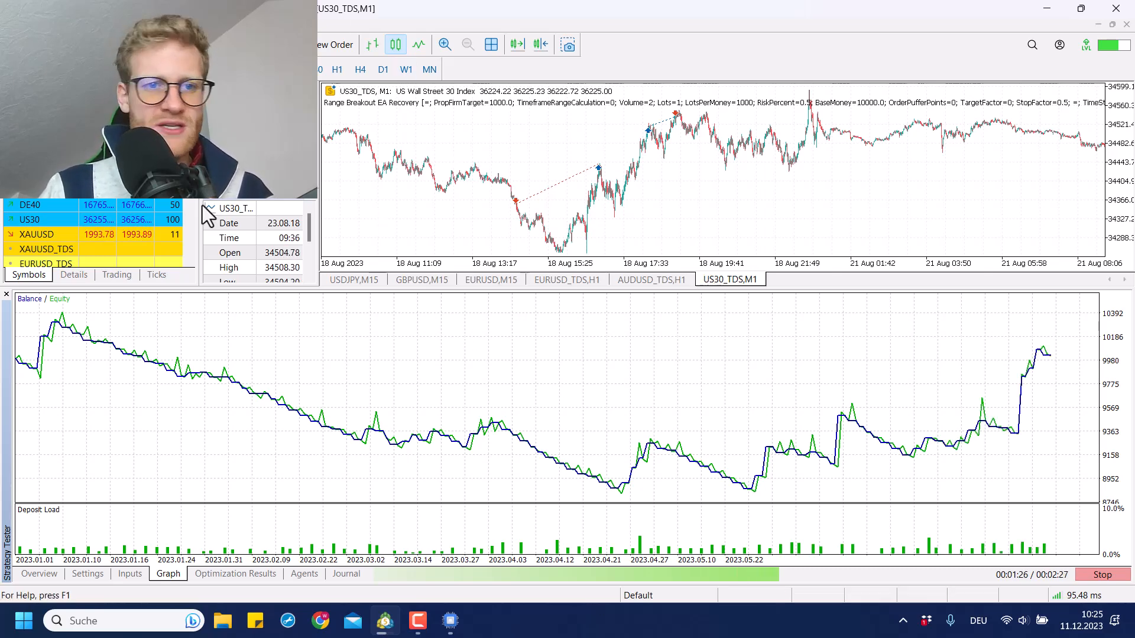
- Open a new US30 chart window from Market Watch on daily candles
{"action": "right_click", "coordinate": [29, 219]}
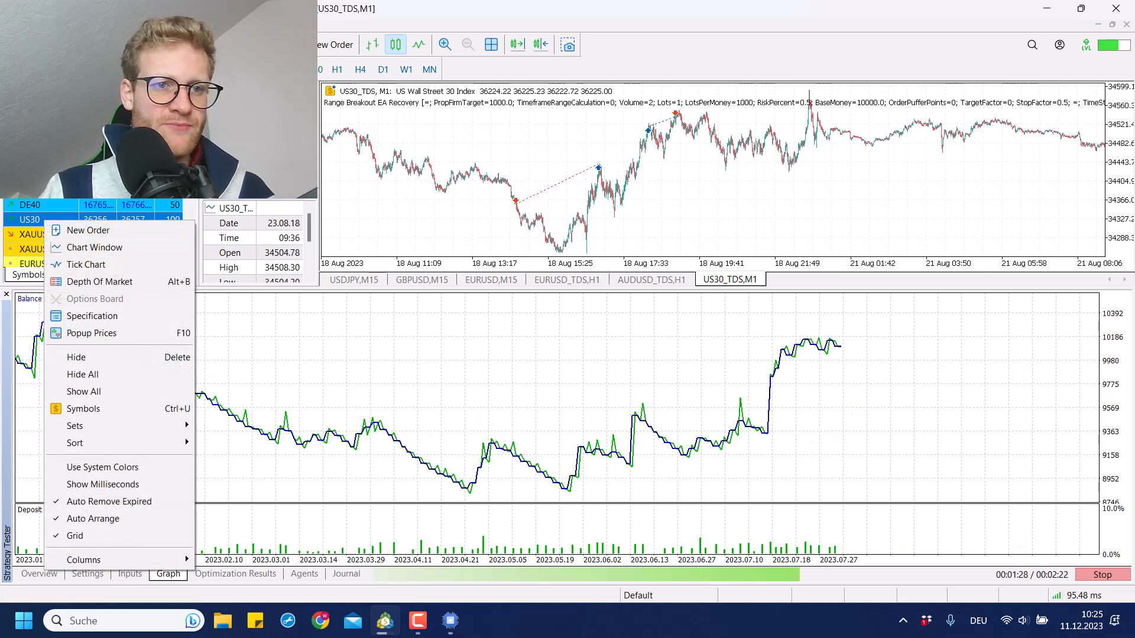
{"action": "mouse_move", "coordinate": [121, 246]}
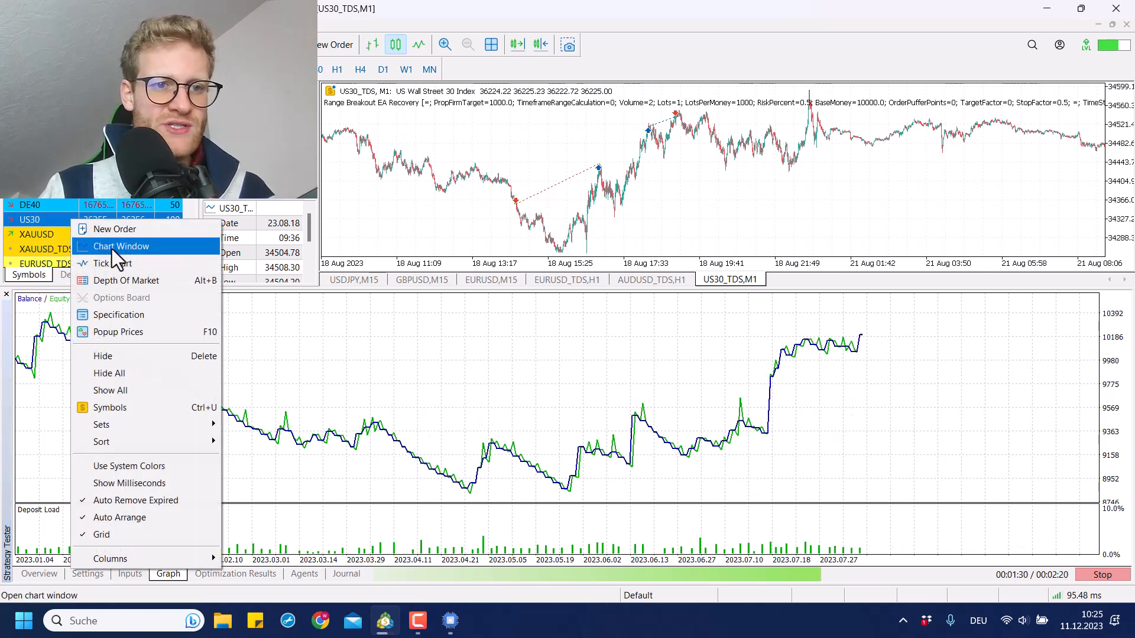
{"action": "left_click", "coordinate": [120, 246]}
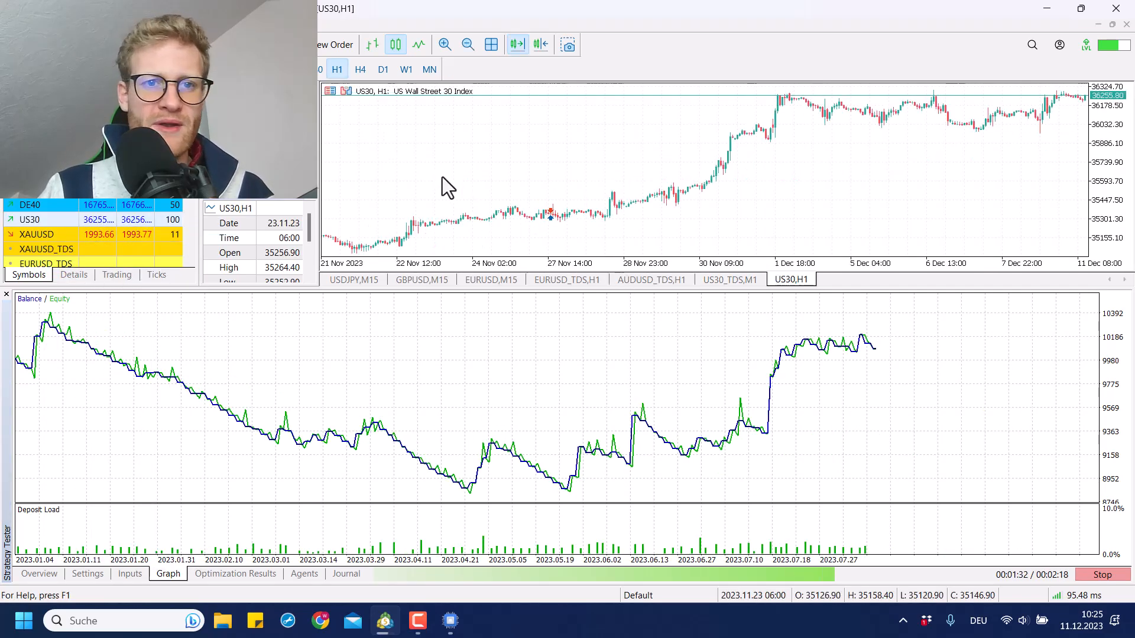
{"action": "left_click", "coordinate": [383, 69]}
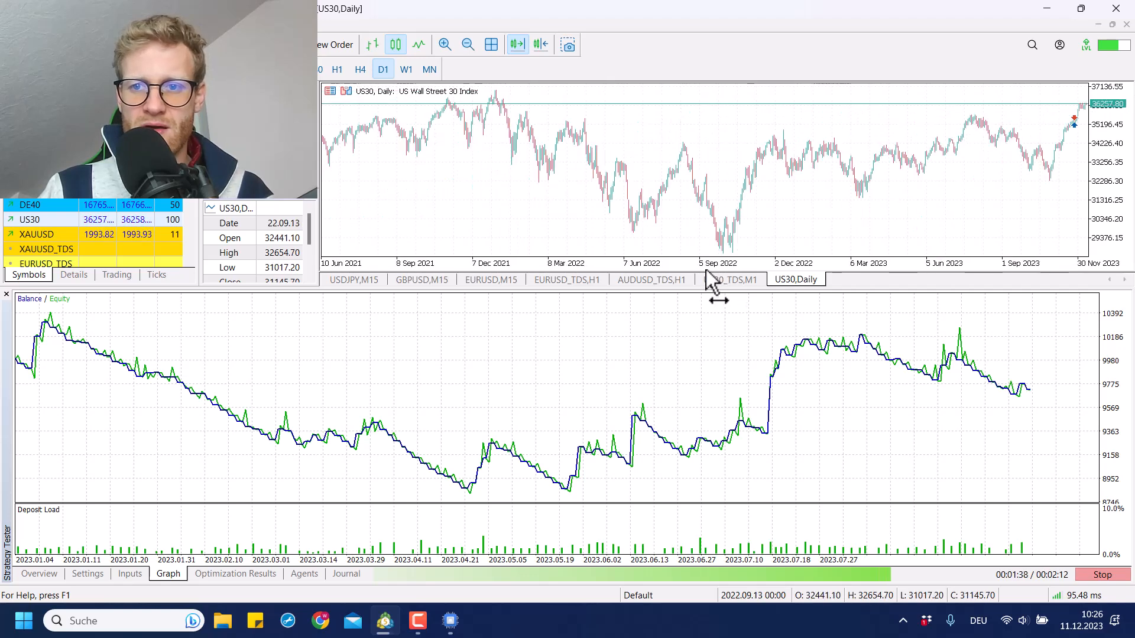
{"action": "mouse_move", "coordinate": [662, 163]}
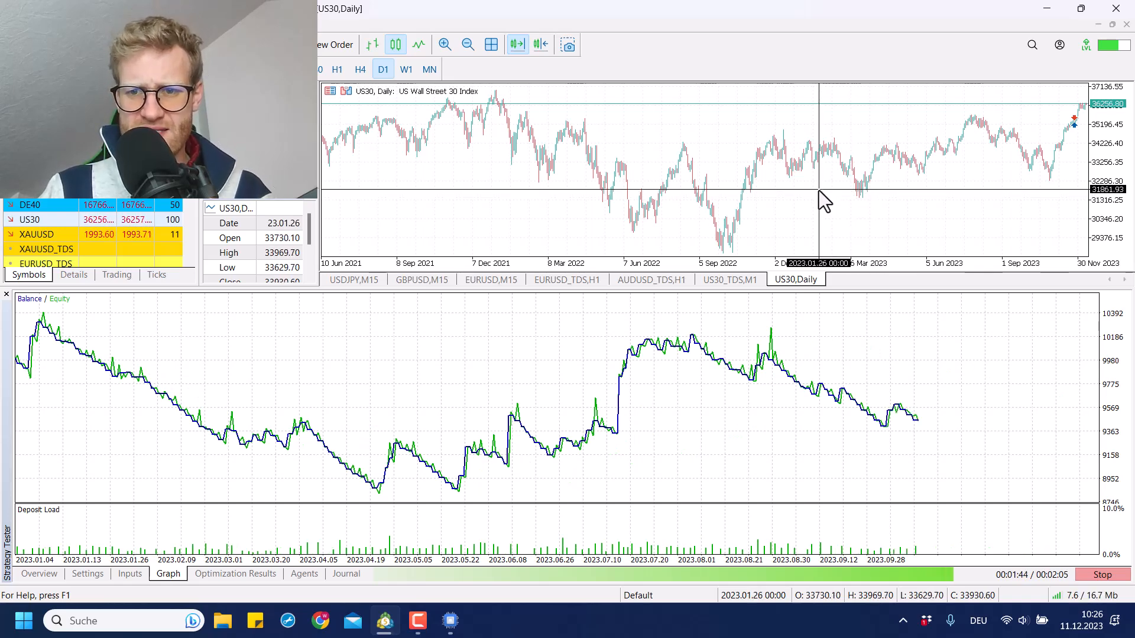
{"action": "mouse_move", "coordinate": [789, 196]}
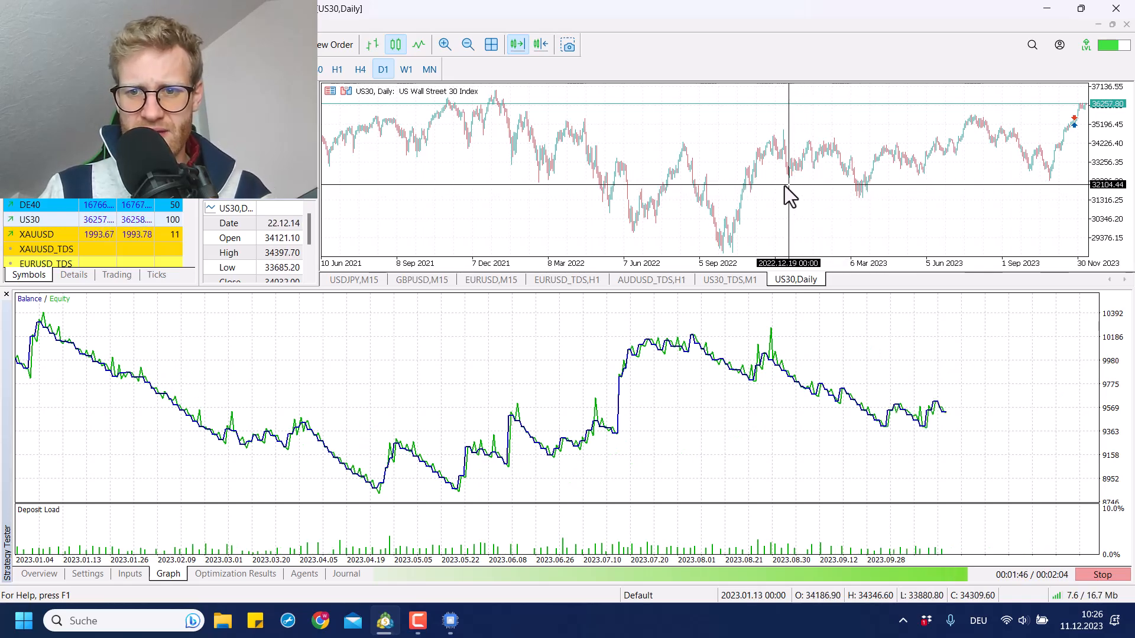
{"action": "mouse_move", "coordinate": [785, 183]}
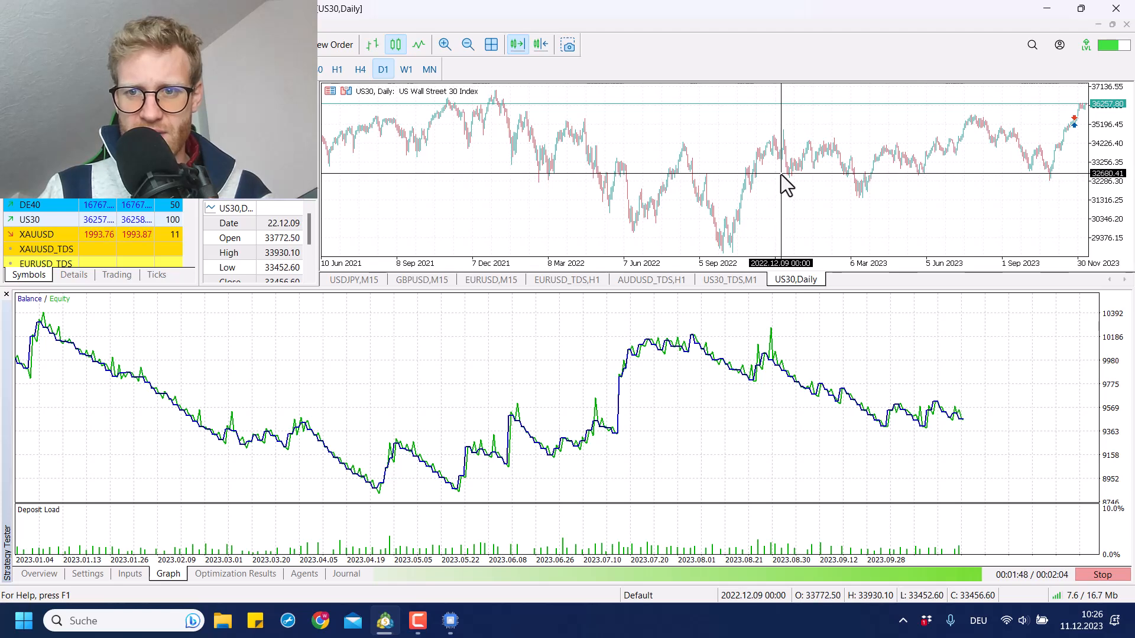
{"action": "mouse_move", "coordinate": [852, 188]}
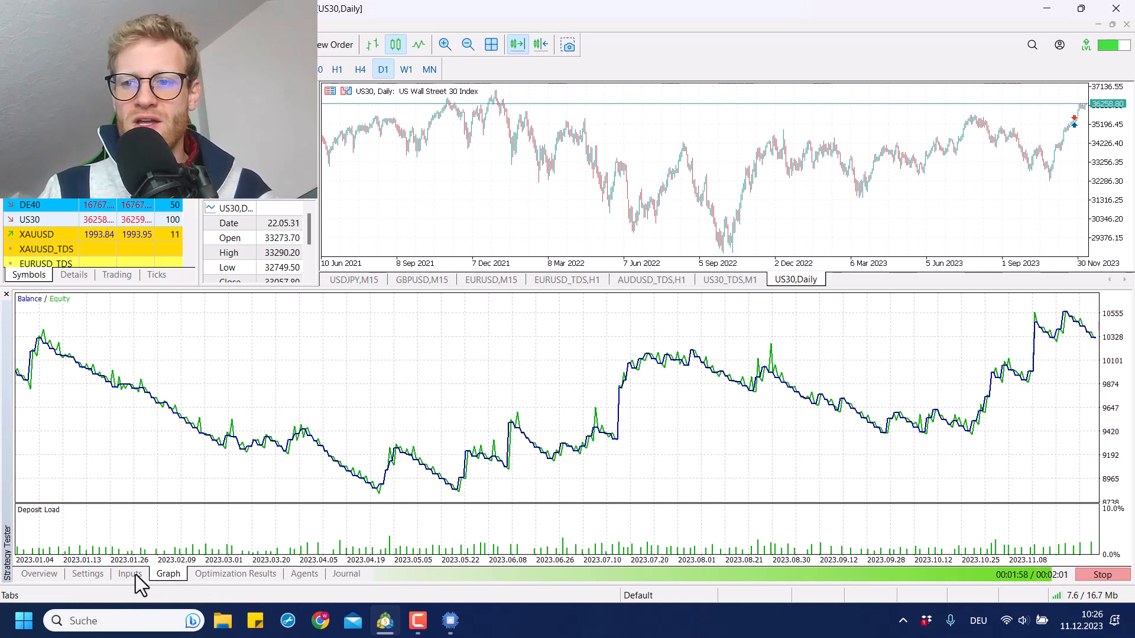
- Review the finished 2023 test's EA inputs, balance/equity graph, and results report
{"action": "left_click", "coordinate": [129, 574]}
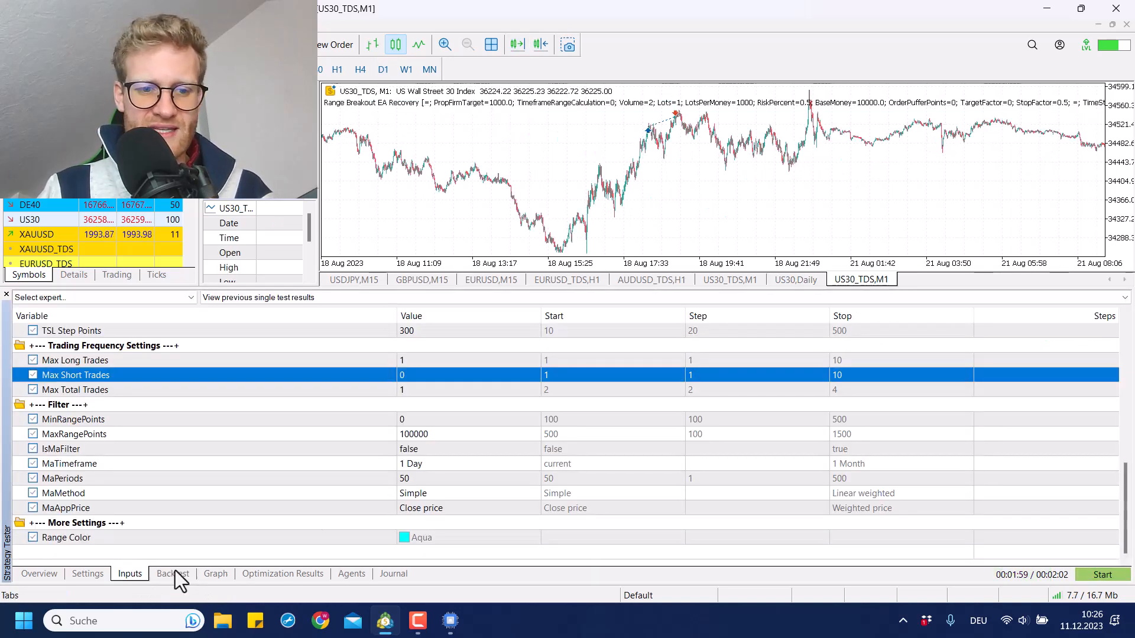
{"action": "left_click", "coordinate": [215, 573]}
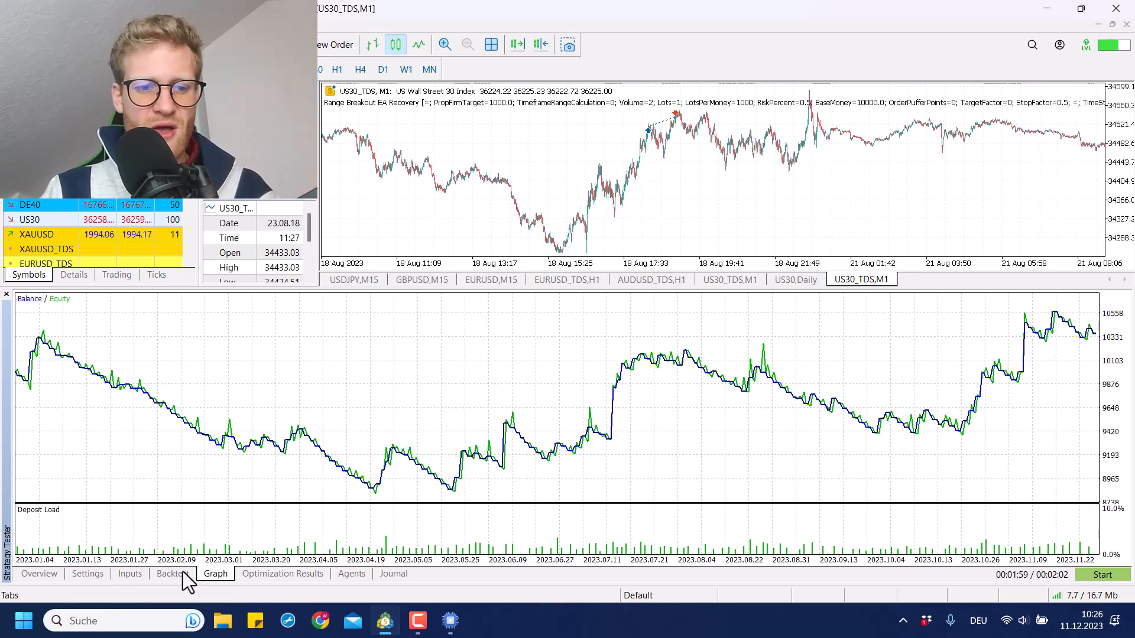
{"action": "left_click", "coordinate": [86, 574]}
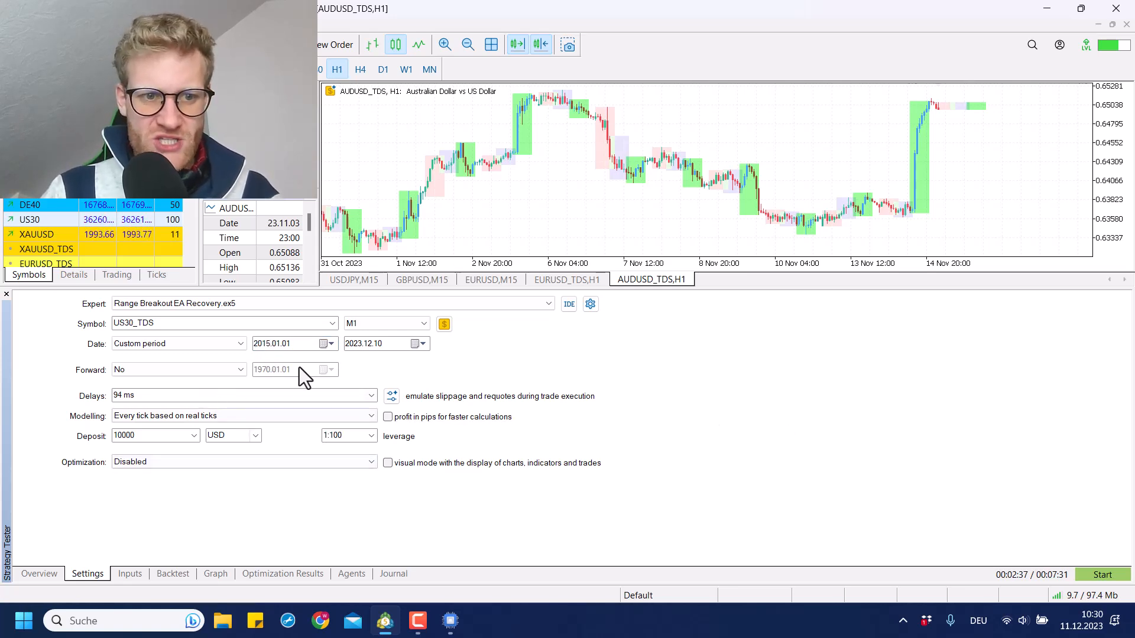
- Confirm the 2015.01.01 start year and launch the 2015–2023 US30_TDS backtest
{"action": "left_click", "coordinate": [290, 343]}
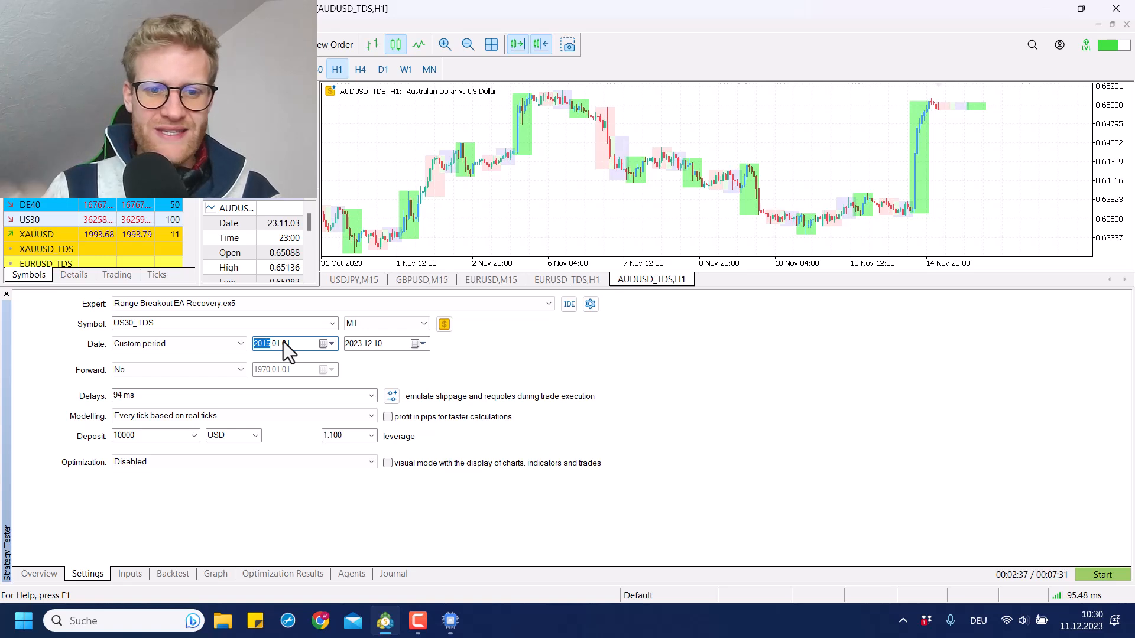
{"action": "mouse_move", "coordinate": [497, 540]}
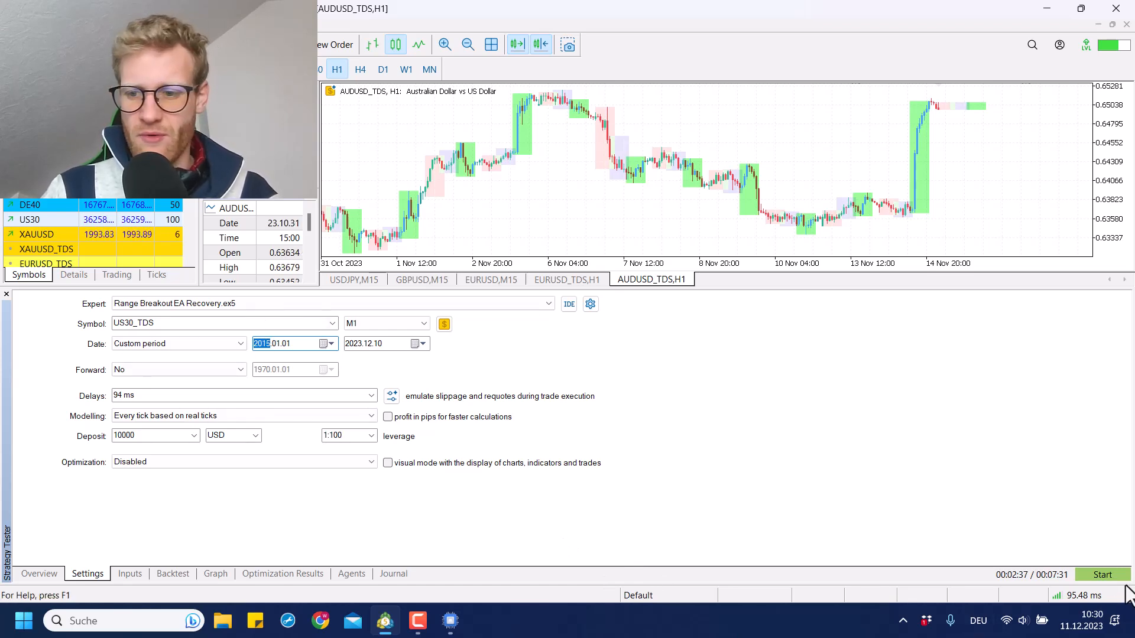
{"action": "left_click", "coordinate": [1103, 573]}
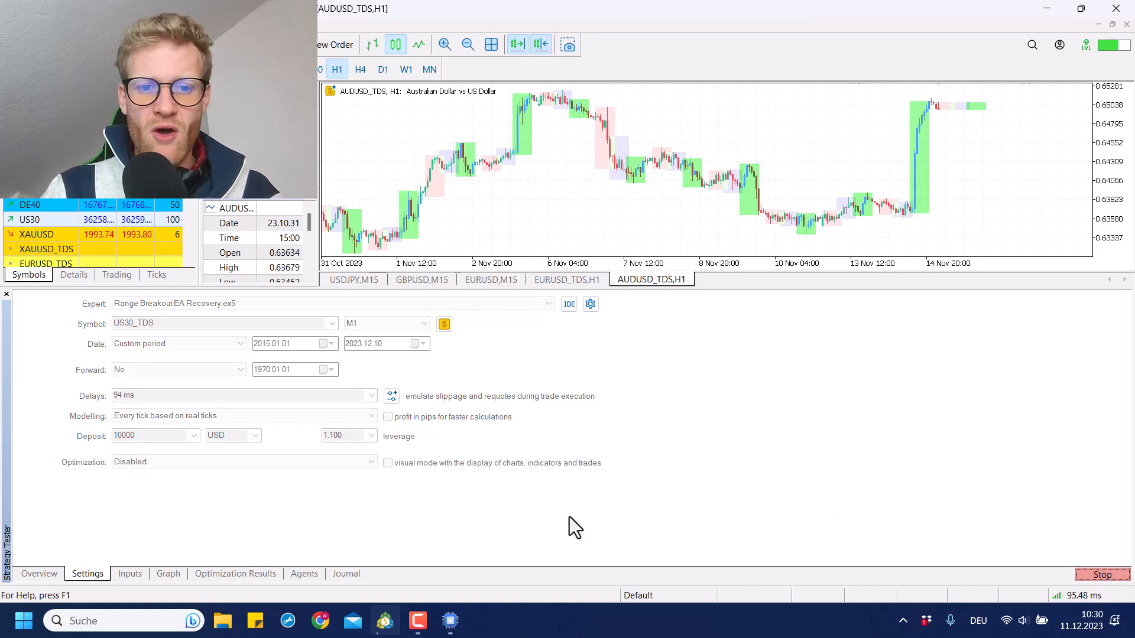
{"action": "mouse_move", "coordinate": [340, 372]}
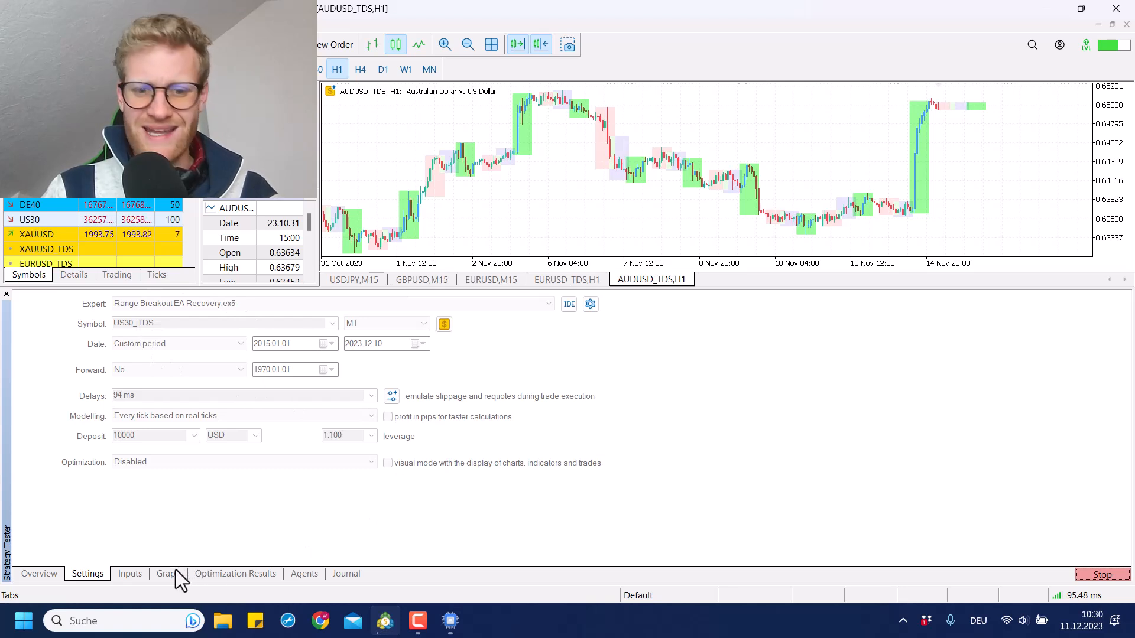
- Switch to the Graph tab to watch the balance/equity curve from 2015.01.01
{"action": "left_click", "coordinate": [168, 573]}
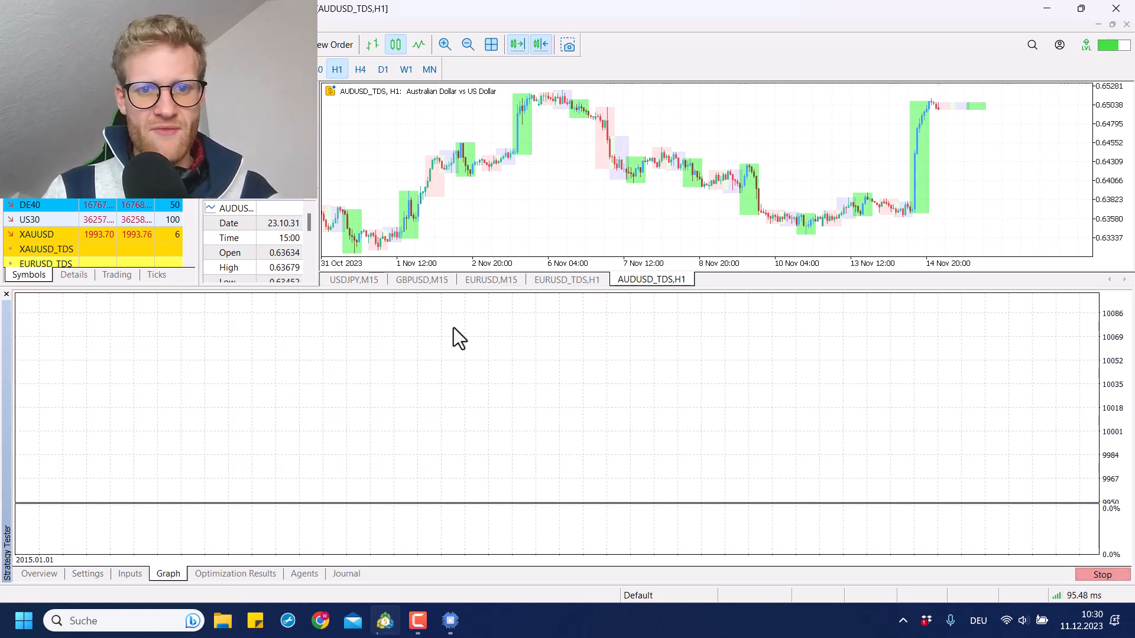
{"action": "mouse_move", "coordinate": [290, 413]}
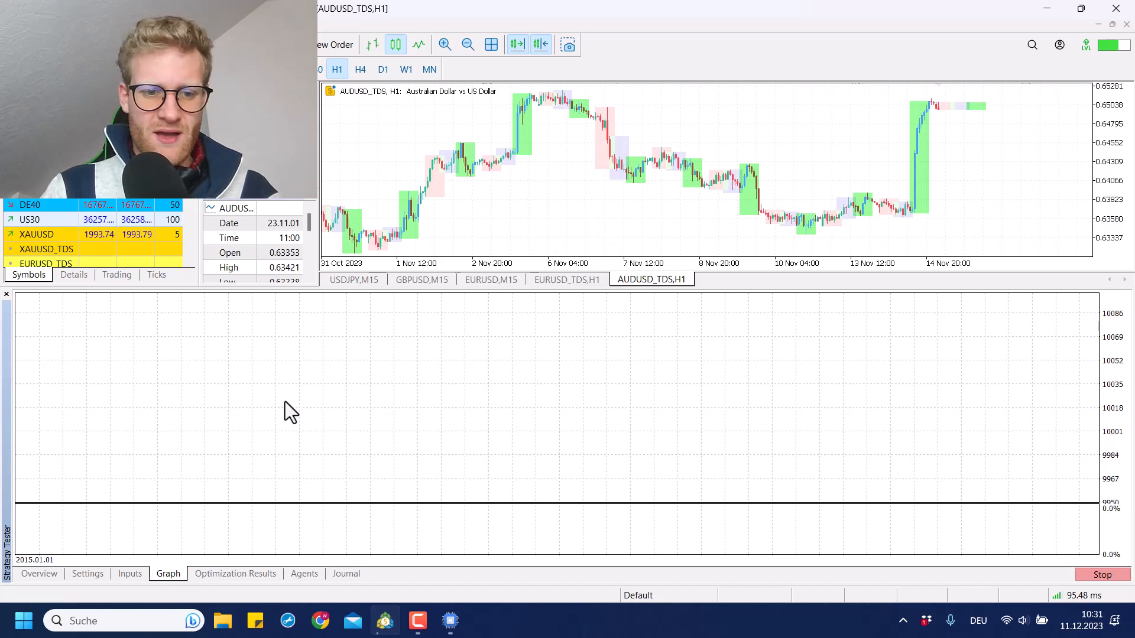
{"action": "mouse_move", "coordinate": [597, 322]}
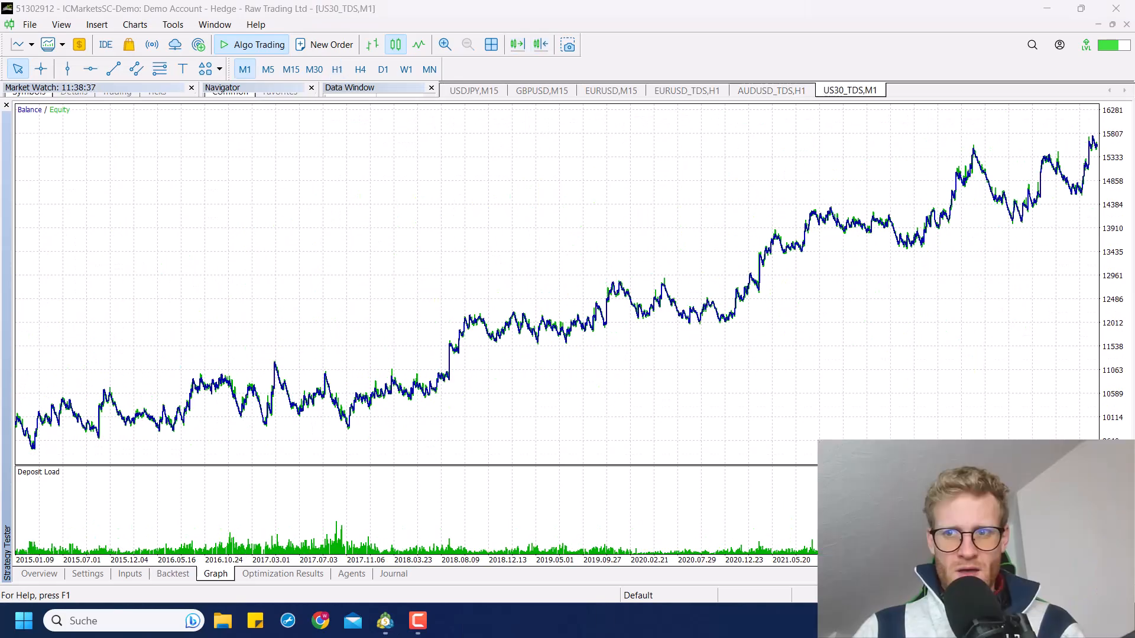
{"action": "mouse_move", "coordinate": [431, 576]}
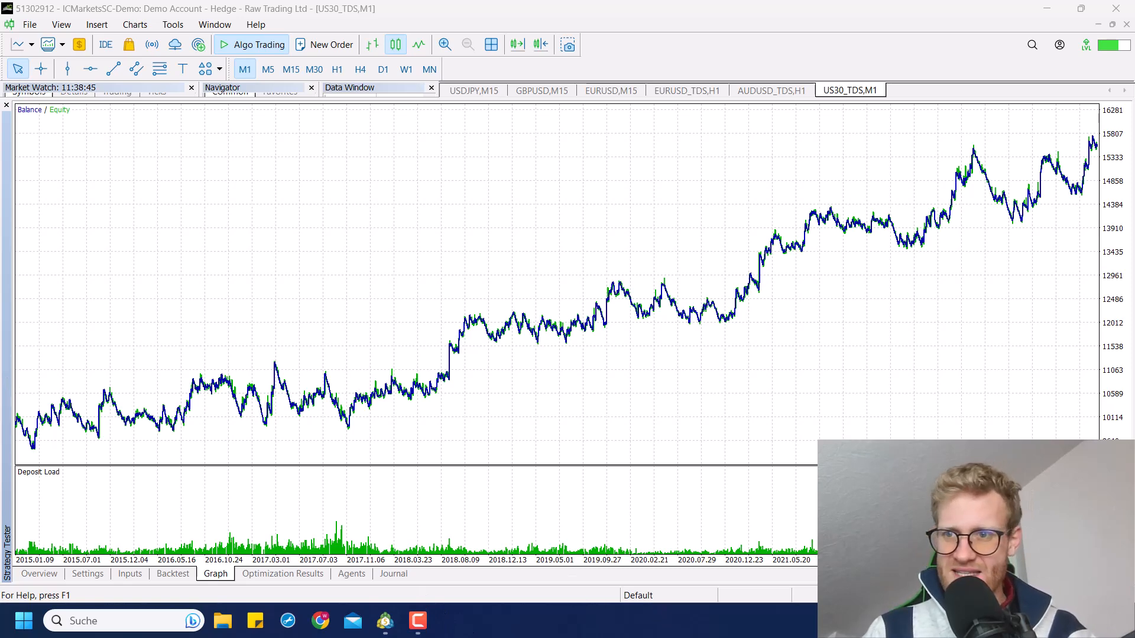
- View the Backtest report: 1,533 long trades, 5,548.92 net profit, profit factor 1.12
{"action": "left_click", "coordinate": [172, 574]}
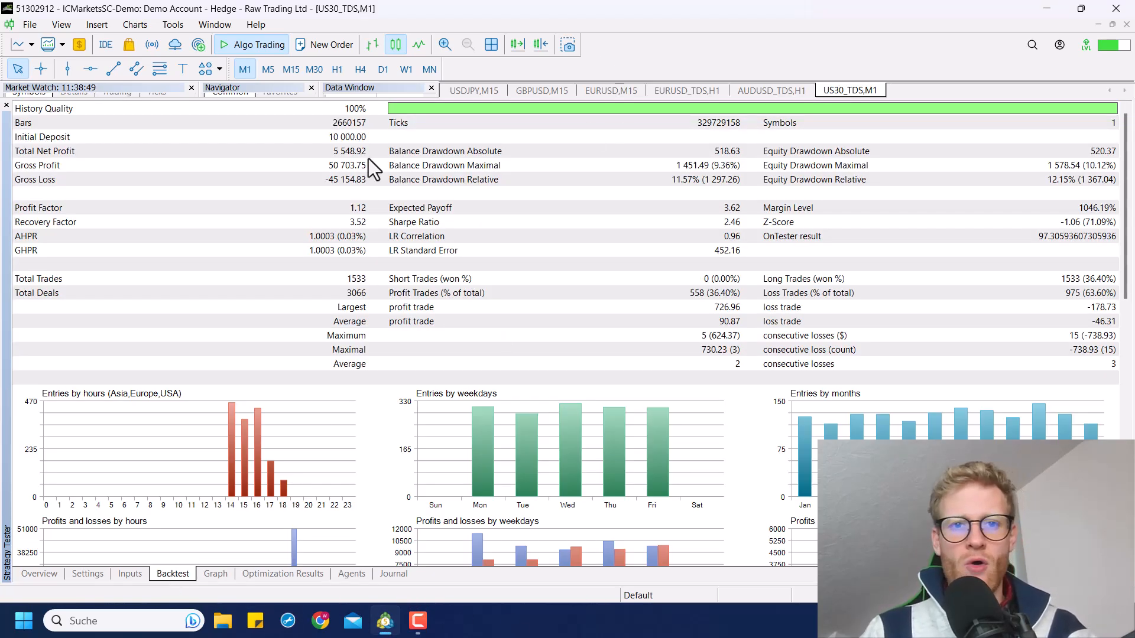
{"action": "mouse_move", "coordinate": [339, 212]}
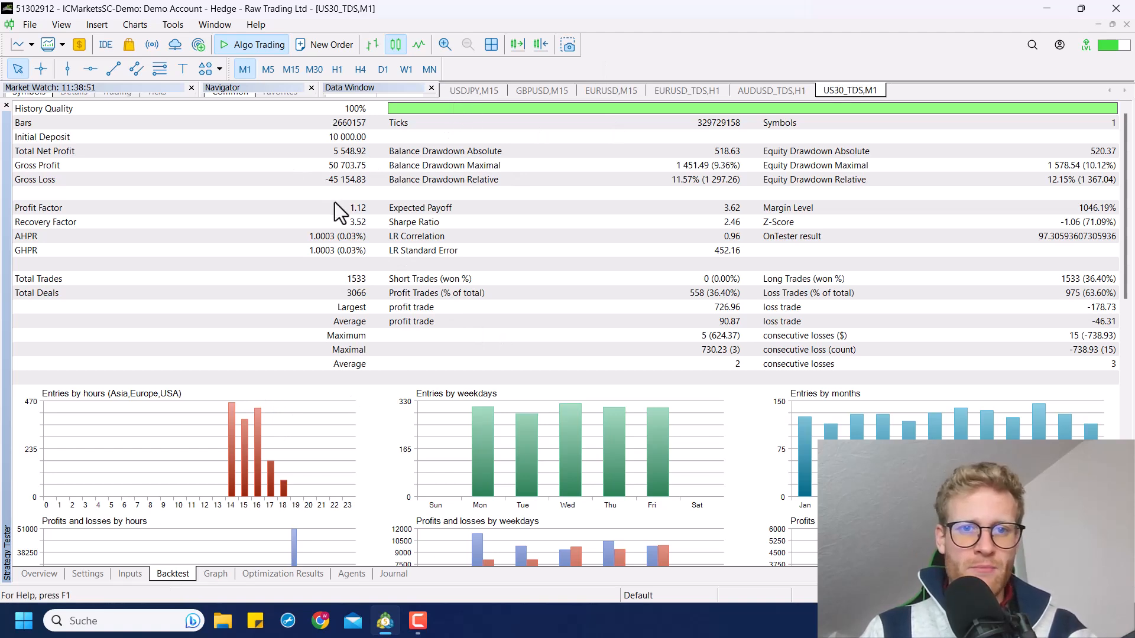
{"action": "mouse_move", "coordinate": [584, 598]}
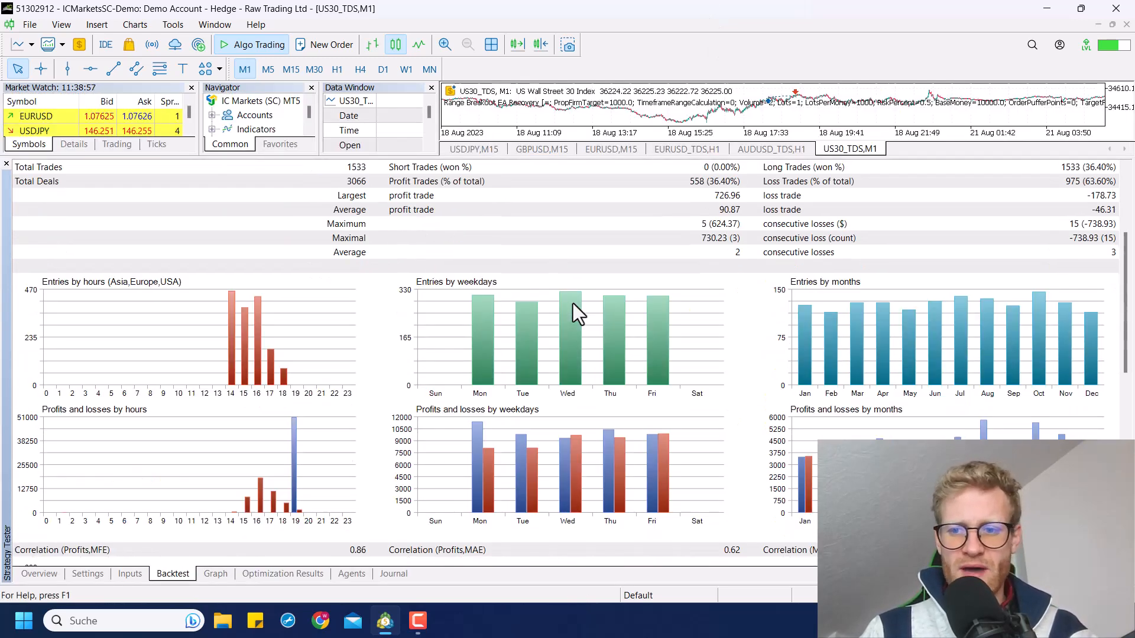
{"action": "mouse_move", "coordinate": [452, 477]}
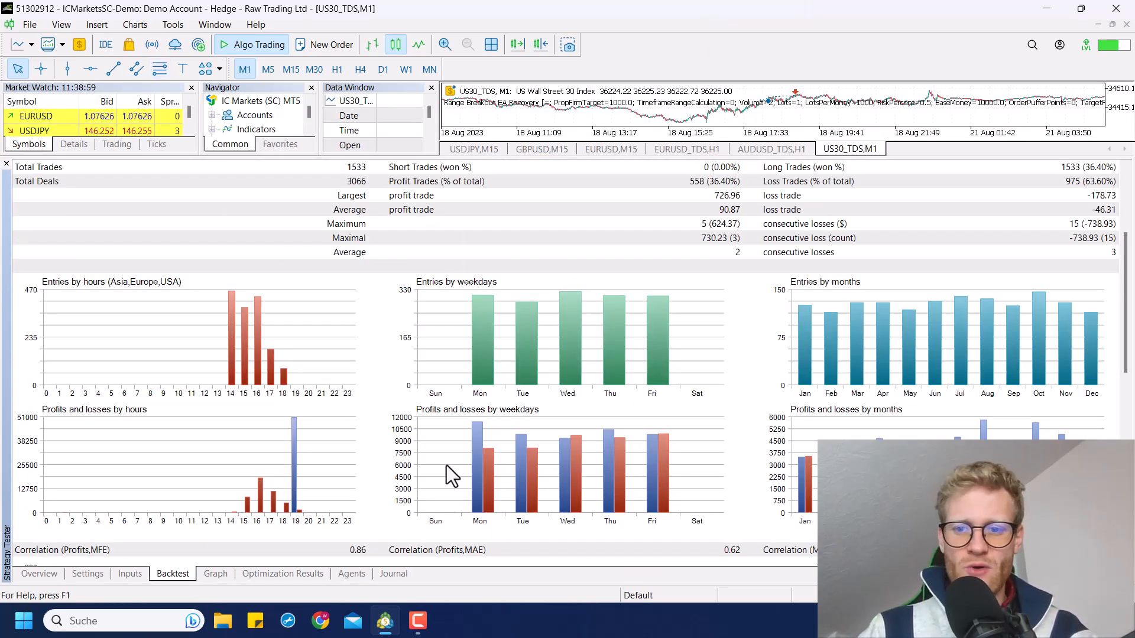
{"action": "mouse_move", "coordinate": [462, 300]}
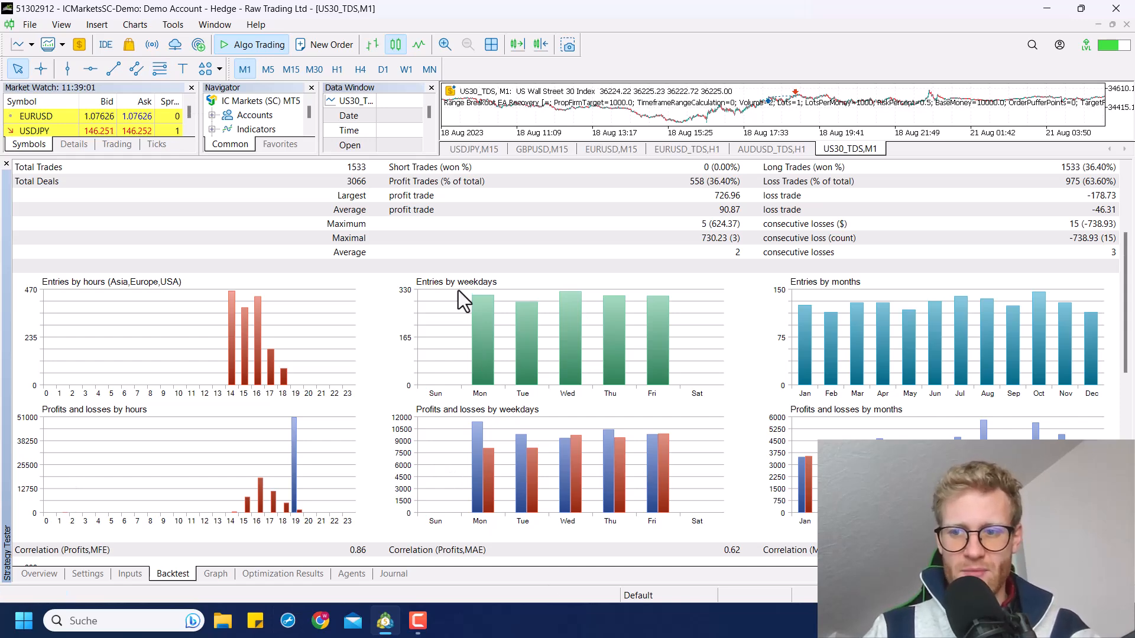
{"action": "mouse_move", "coordinate": [503, 381]}
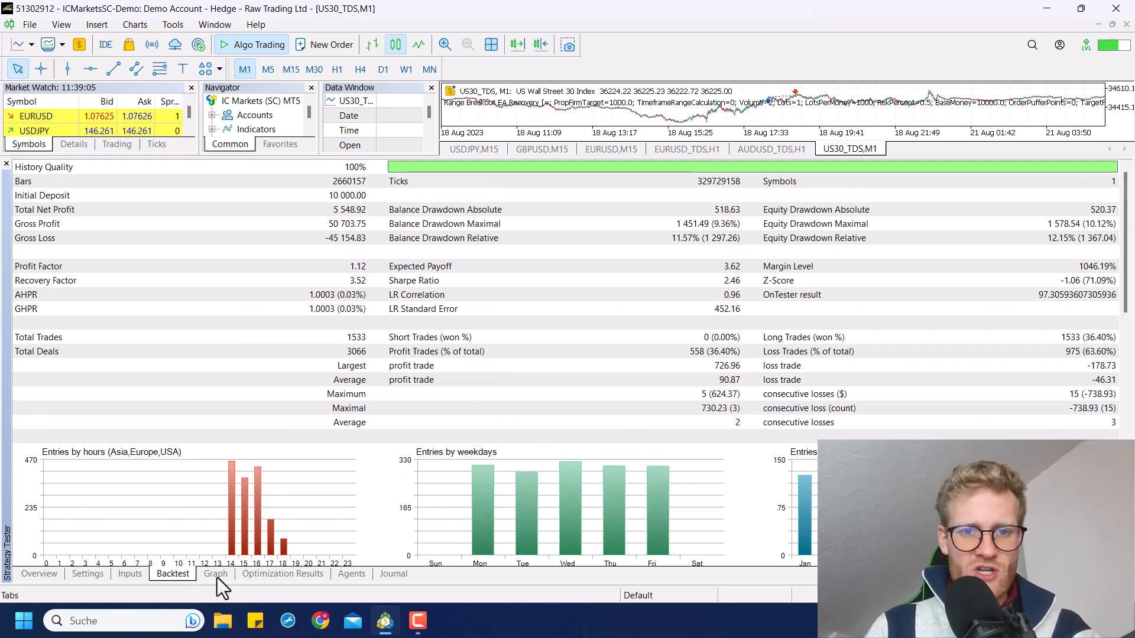
- Show the equity graph climbing from about 10,000 to roughly 15,700 by 2023
{"action": "left_click", "coordinate": [216, 573]}
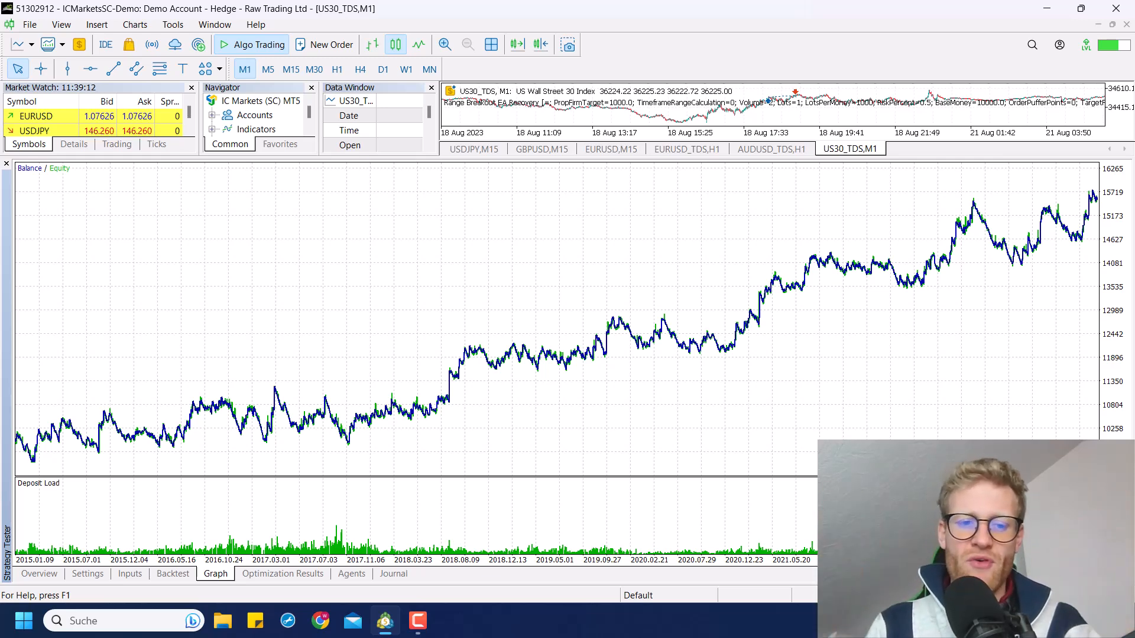
{"action": "mouse_move", "coordinate": [780, 454]}
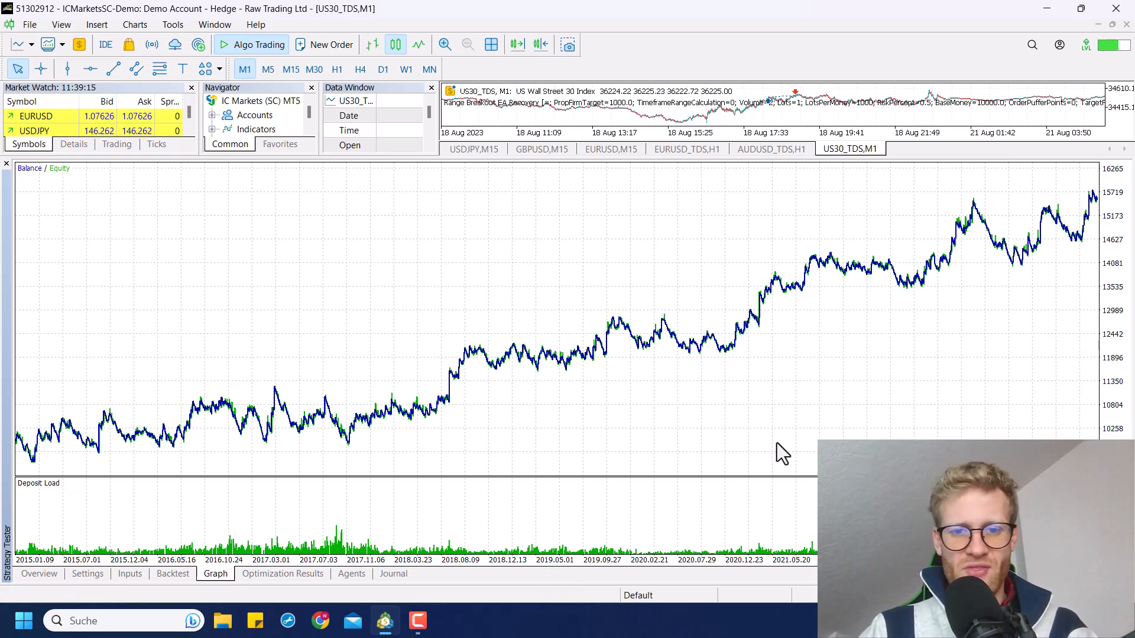
{"action": "mouse_move", "coordinate": [568, 464]}
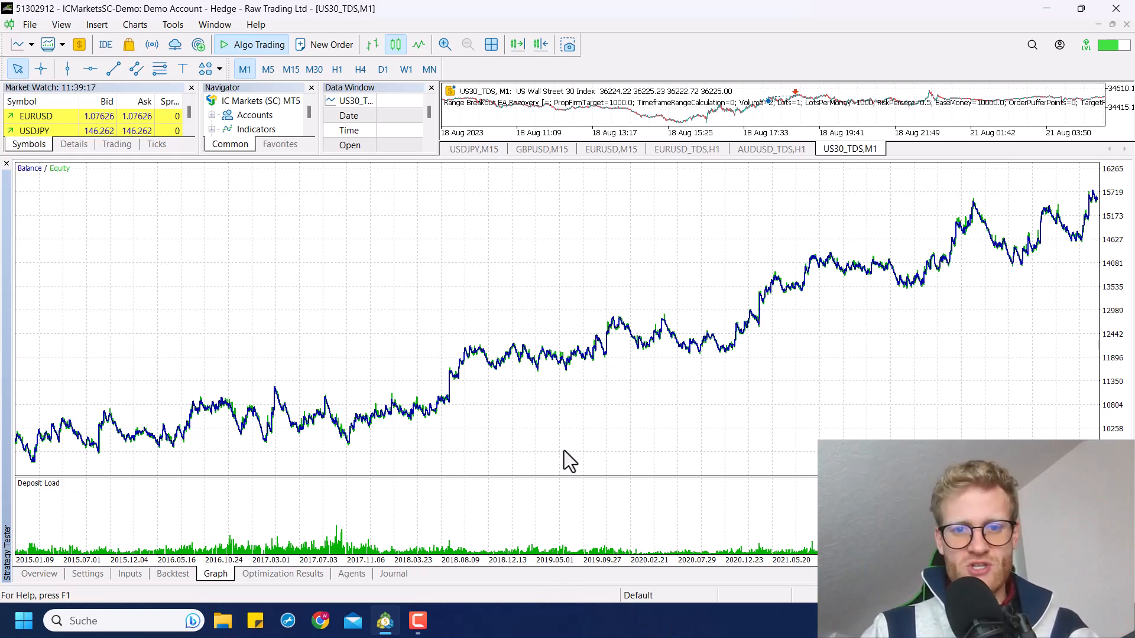
{"action": "mouse_move", "coordinate": [297, 568]}
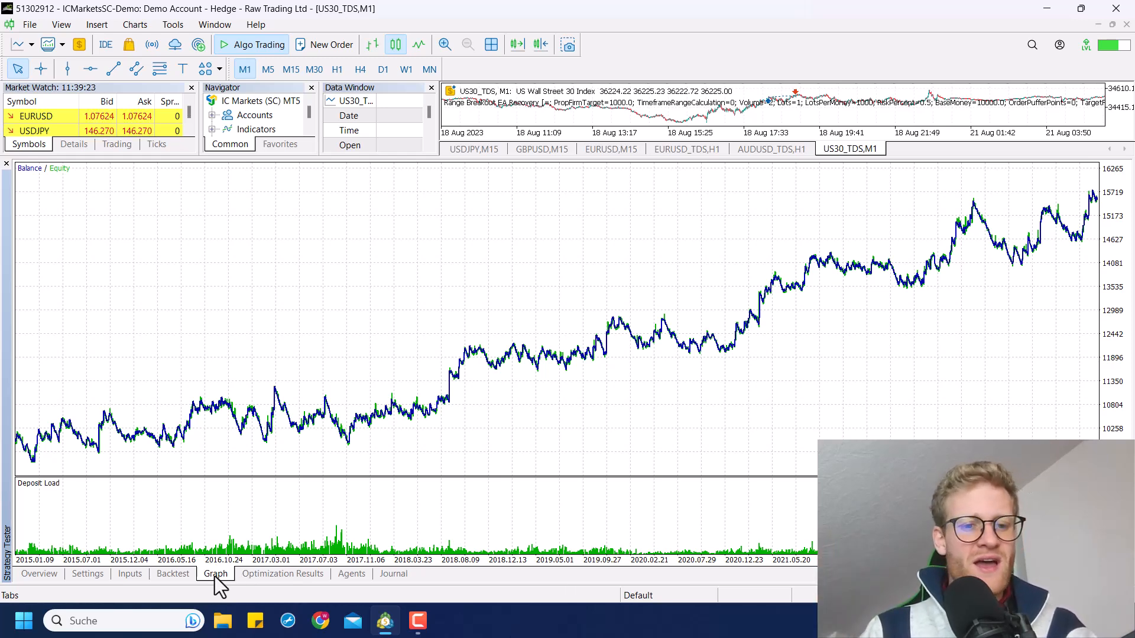
{"action": "mouse_move", "coordinate": [320, 442]}
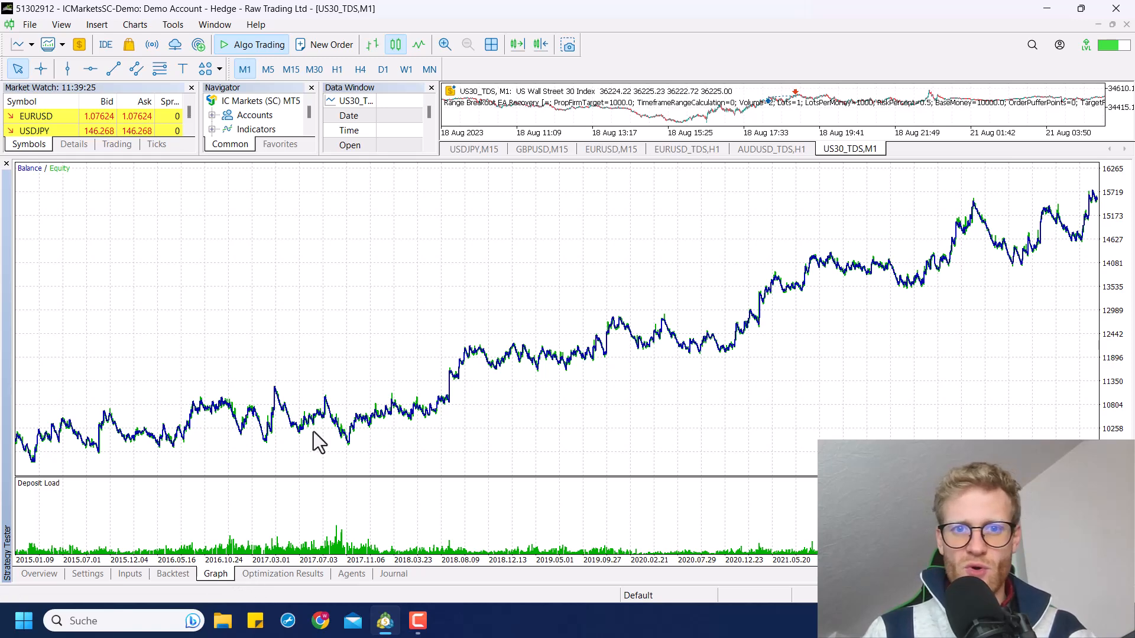
{"action": "mouse_move", "coordinate": [442, 388]}
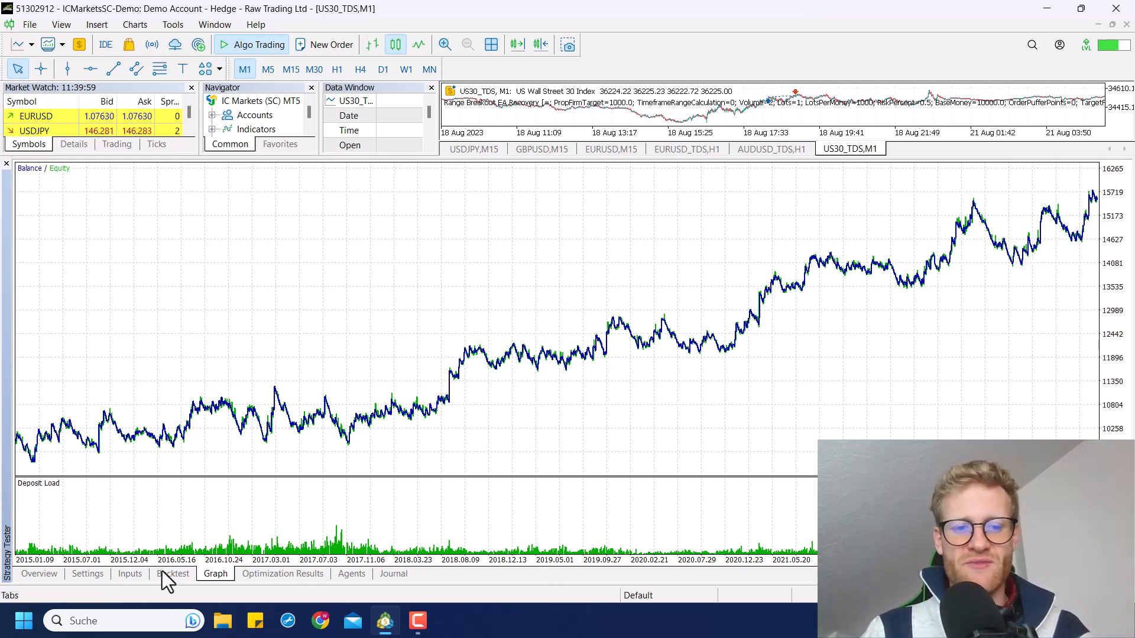
{"action": "mouse_move", "coordinate": [412, 546]}
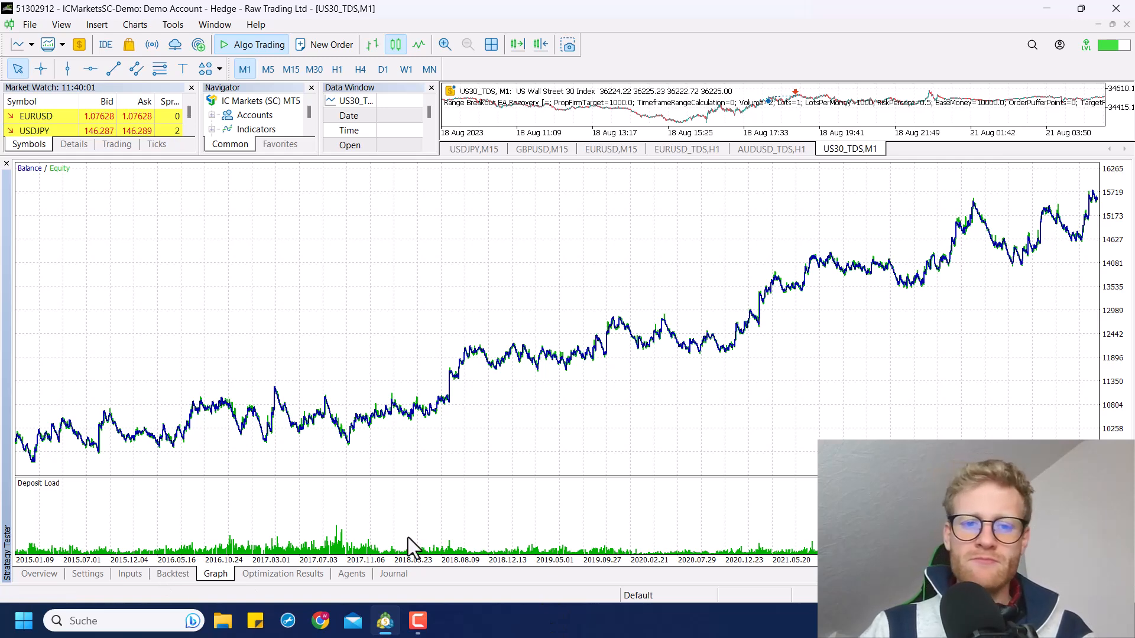
{"action": "mouse_move", "coordinate": [532, 445]}
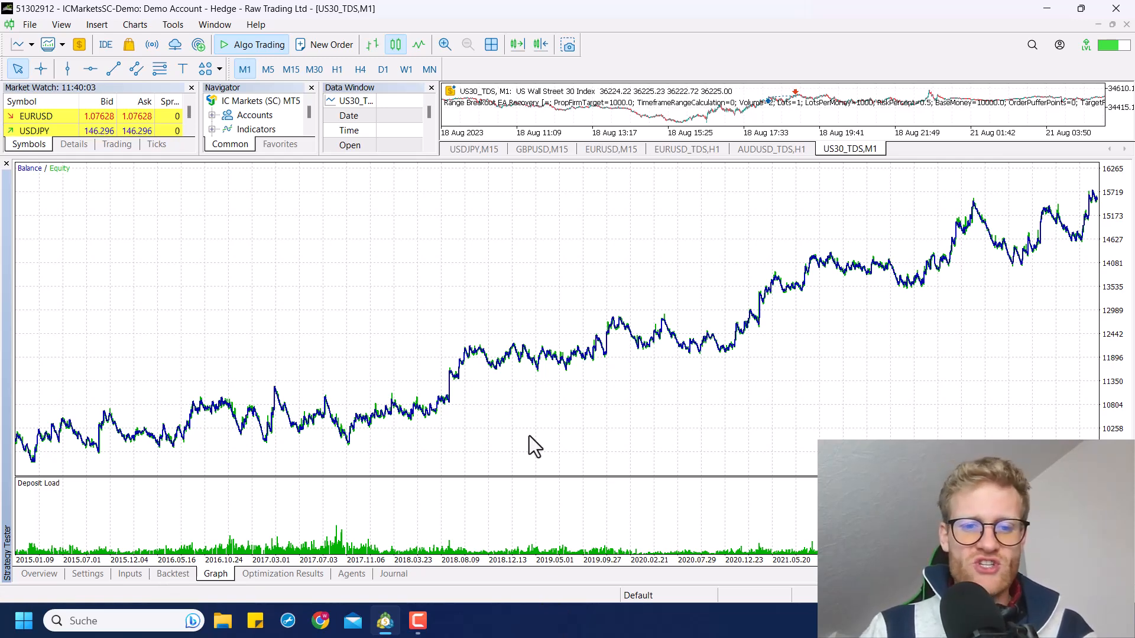
{"action": "mouse_move", "coordinate": [396, 343]}
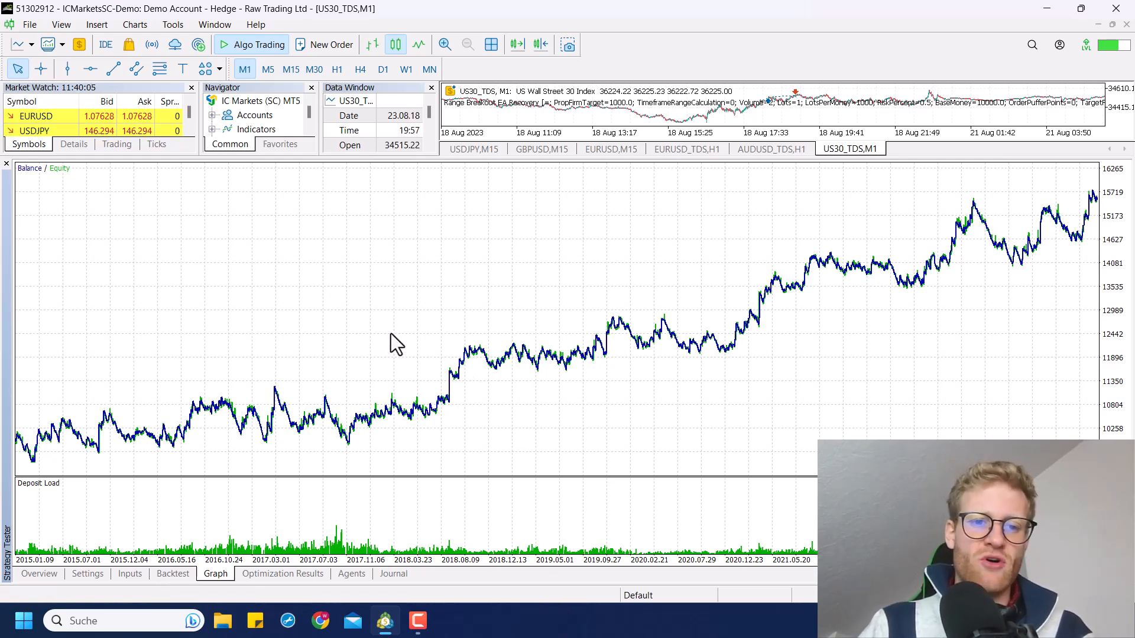
{"action": "mouse_move", "coordinate": [494, 454]}
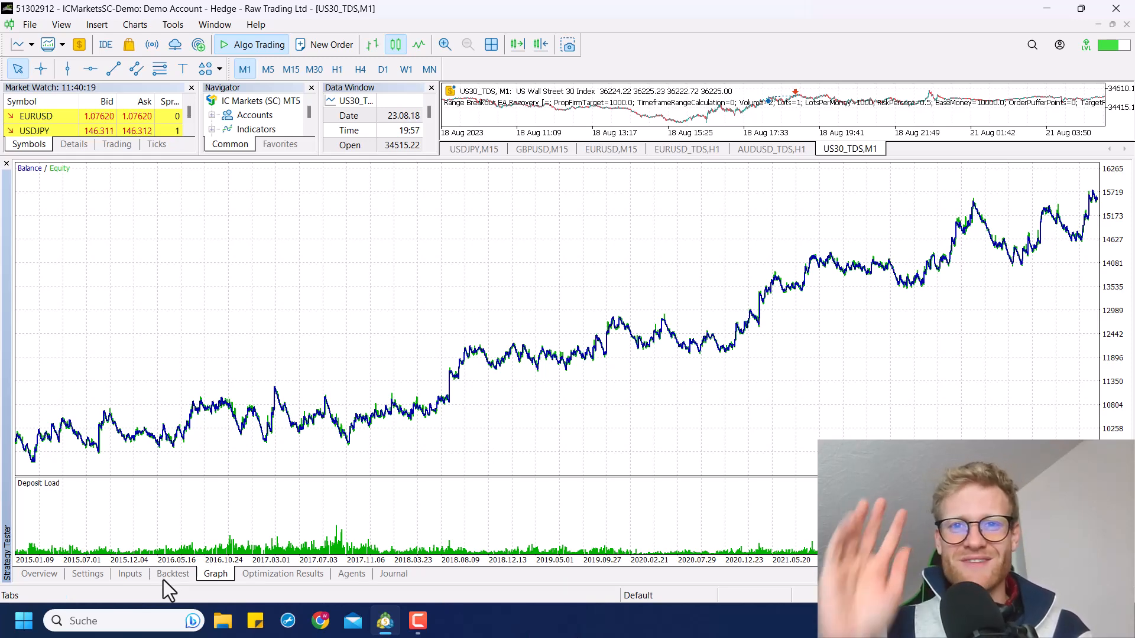
{"action": "mouse_move", "coordinate": [884, 397]}
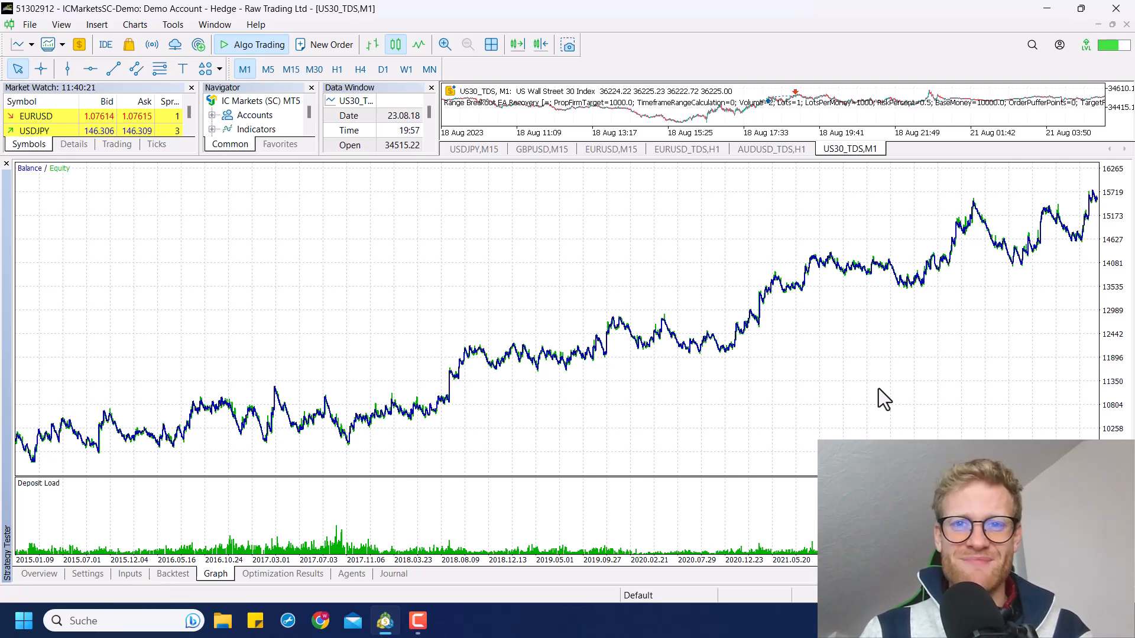